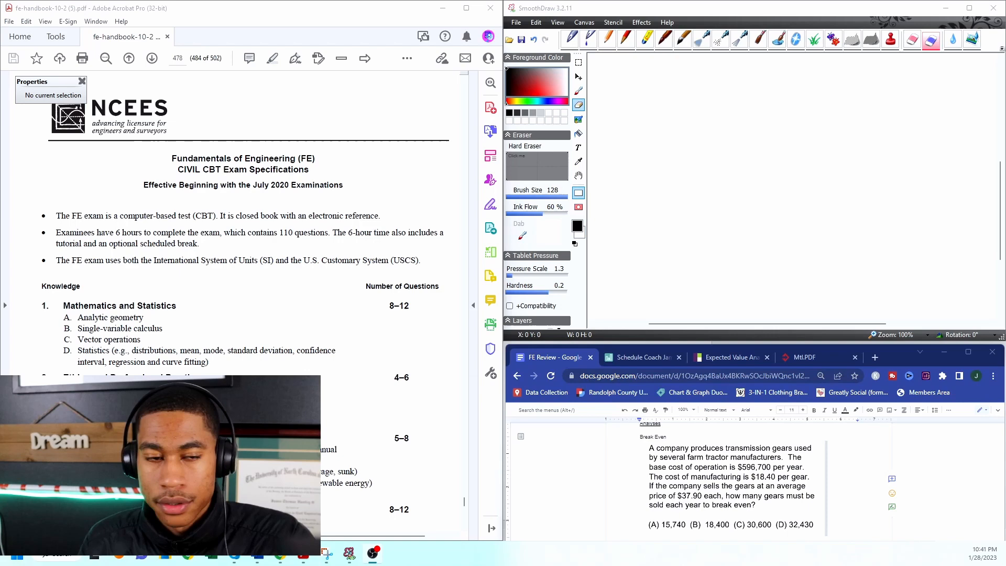
Scroll the FE handbook down to the Civil exam's Engineering Economics topics with breakeven analysis
scroll("down", 3)
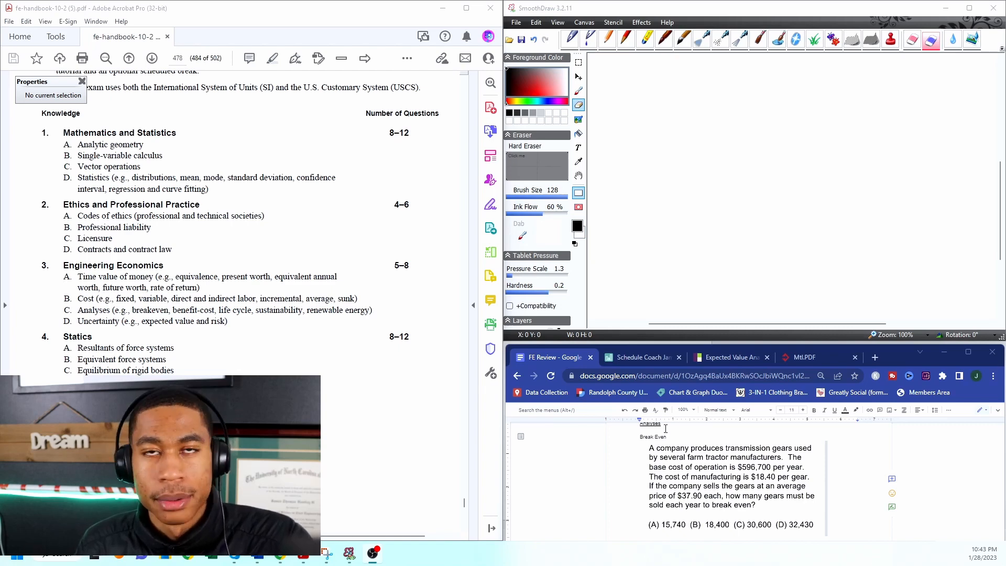
mouse_move(420, 289)
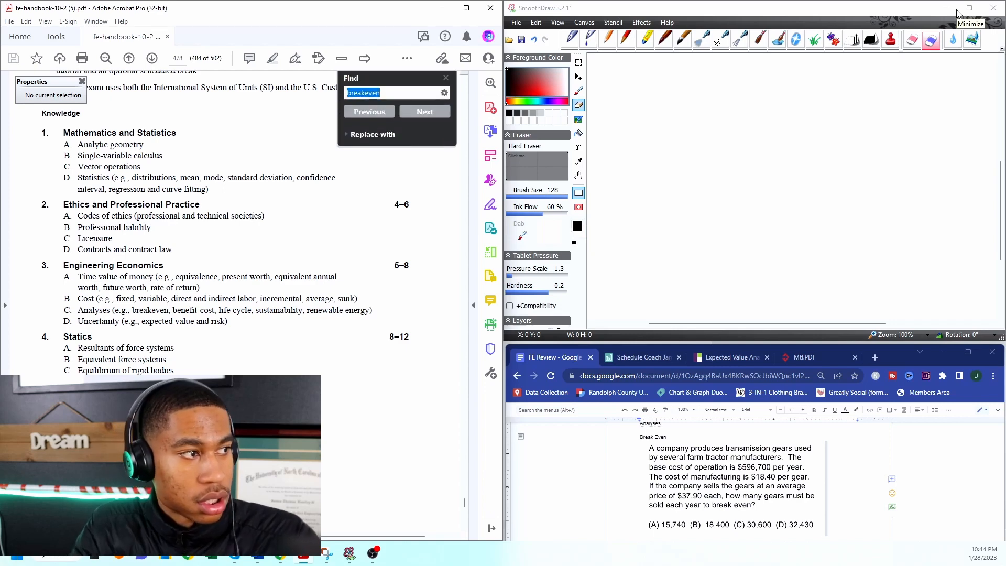
Step through 'breakeven' matches to the Breakeven Analysis section on page 231, then dismiss the search
left_click(425, 111)
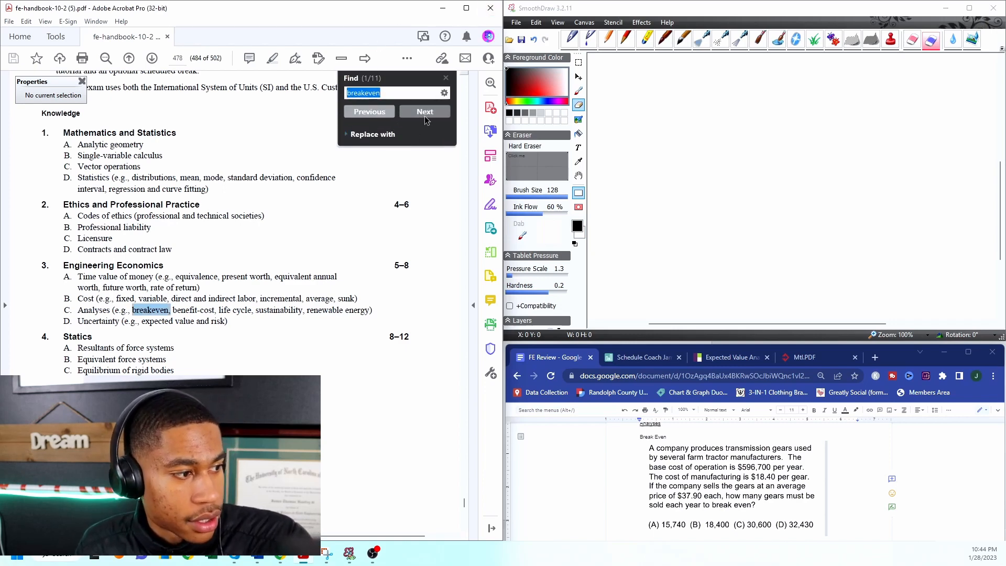
left_click(425, 111)
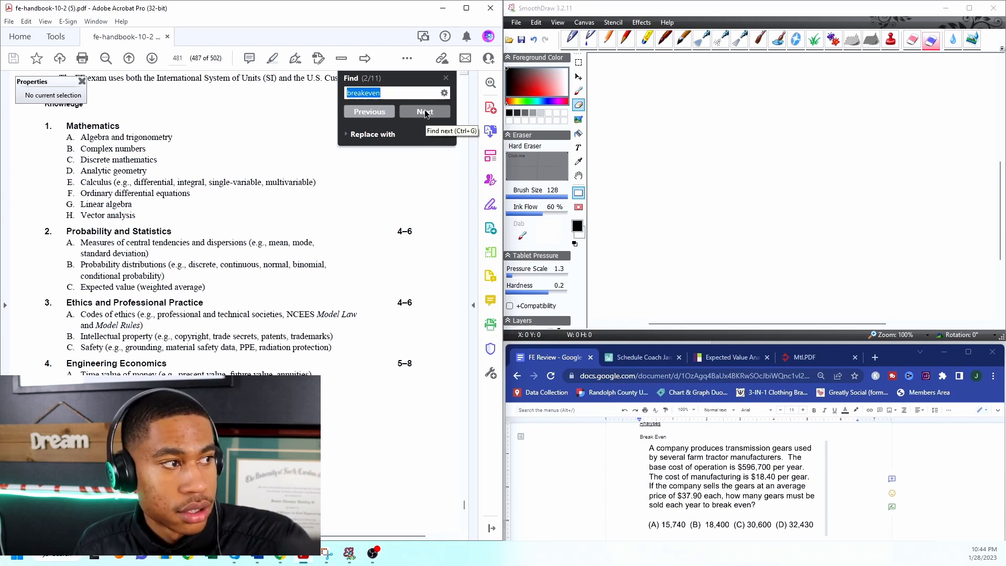
left_click(424, 111)
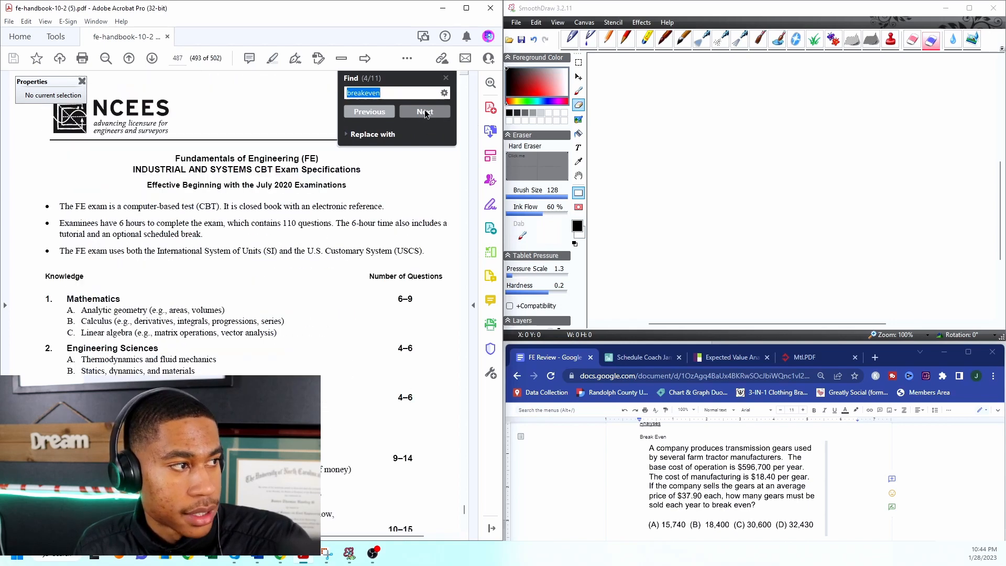
left_click(425, 111)
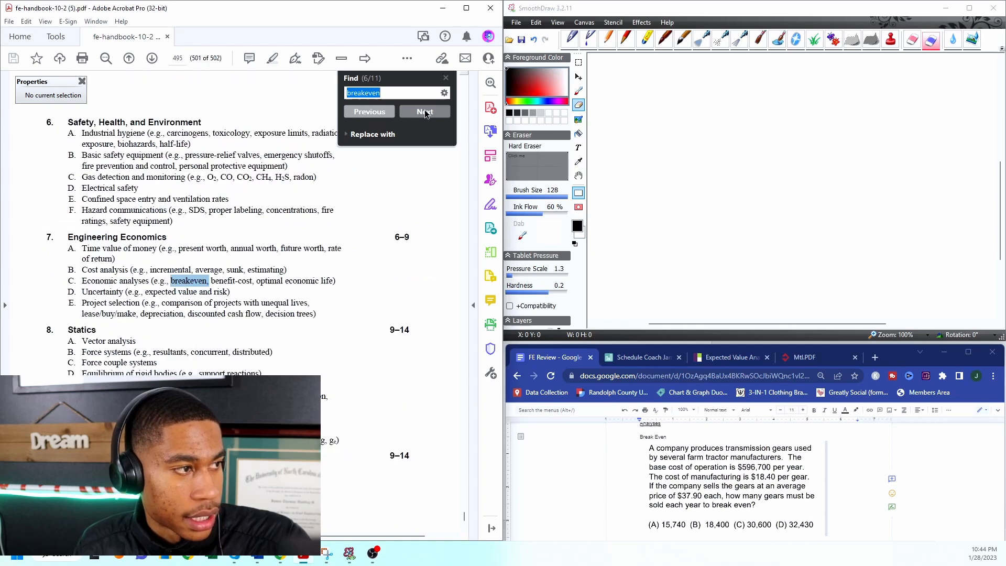
left_click(425, 112)
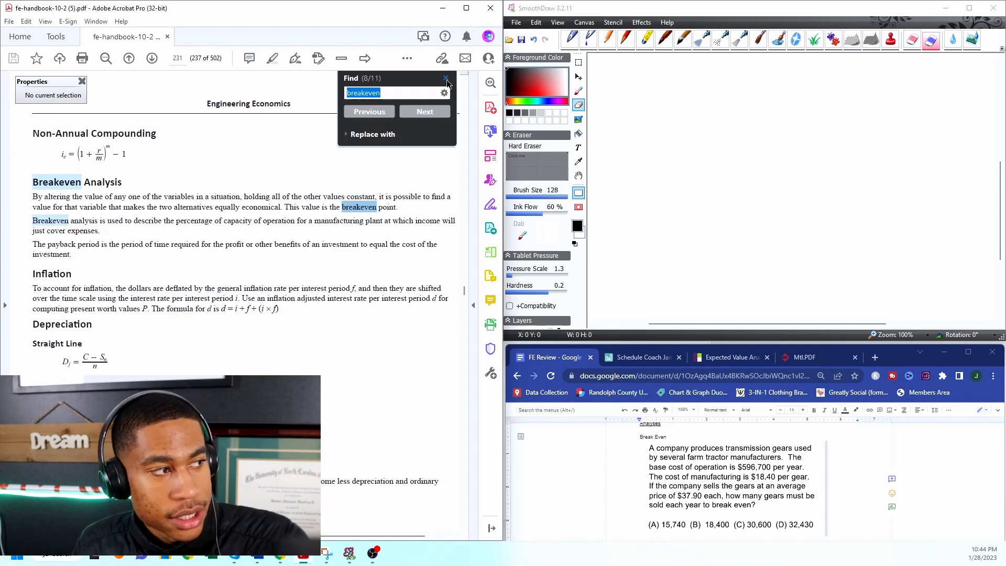
left_click(446, 79)
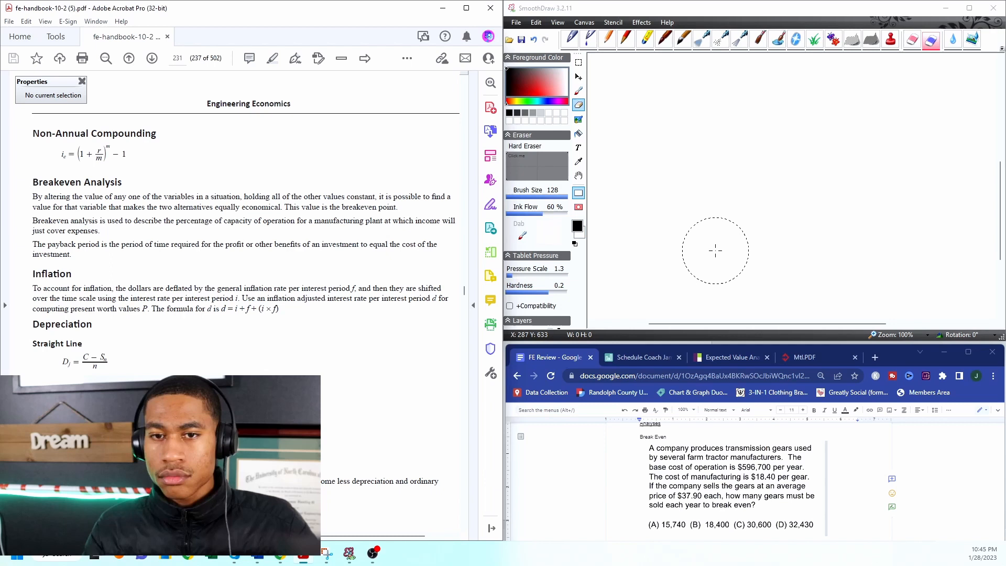
mouse_move(701, 257)
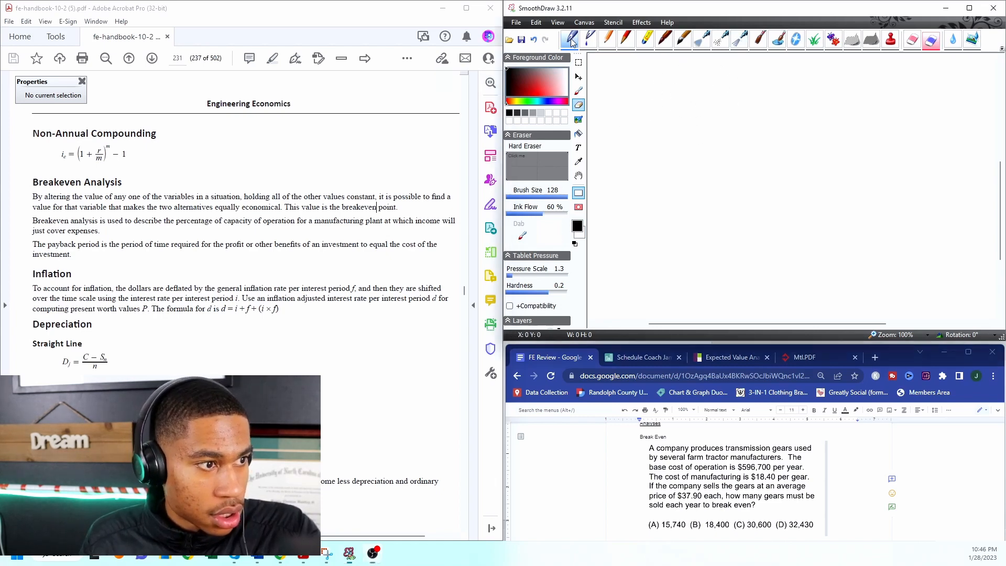
With the thin pen, handwrite 'Base Cost = $596,700' and 'Man Cost = 18.40/gear'
left_click(589, 39)
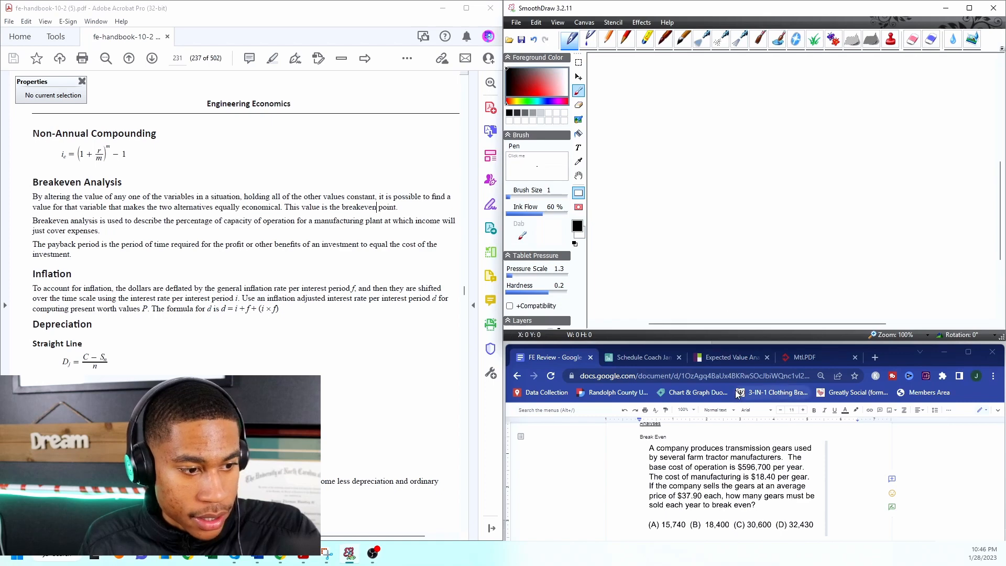
mouse_move(678, 131)
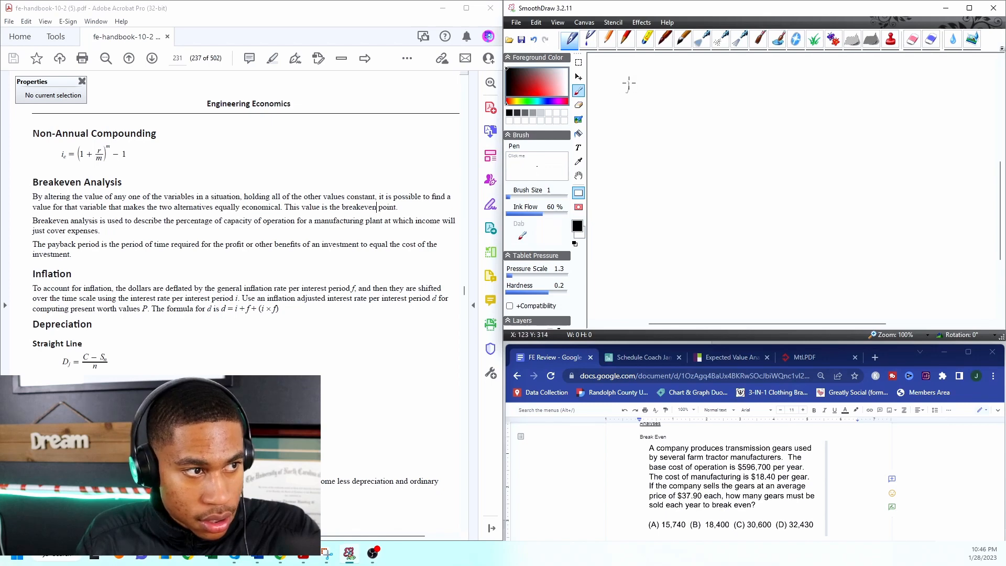
left_click_drag(626, 85, 644, 87)
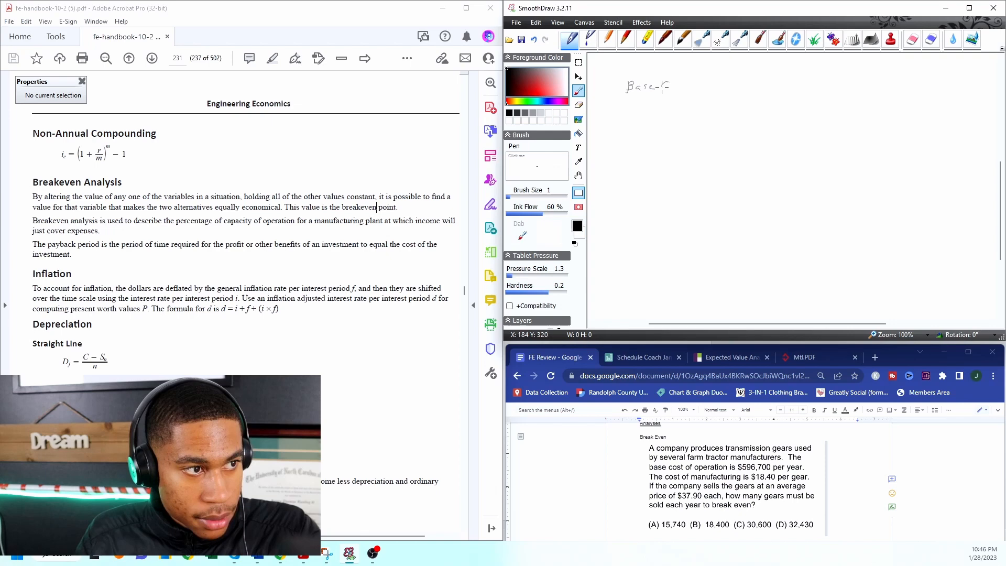
left_click_drag(648, 84, 706, 84)
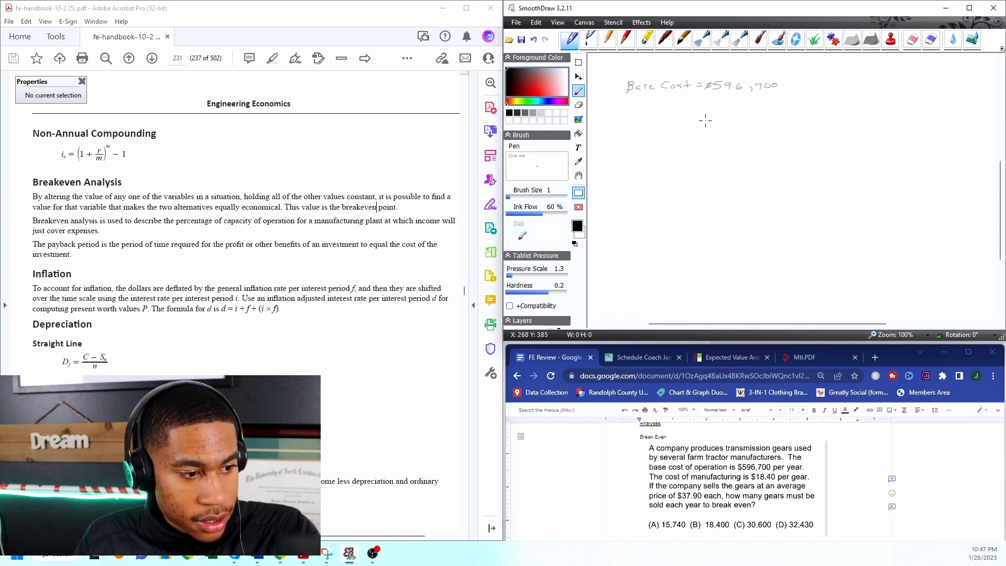
mouse_move(638, 119)
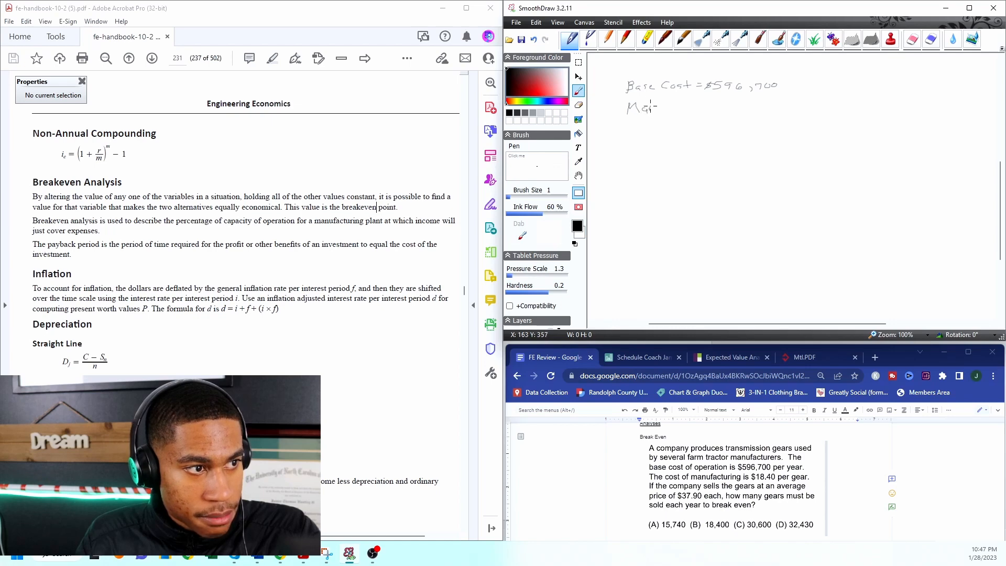
left_click_drag(653, 106, 680, 106)
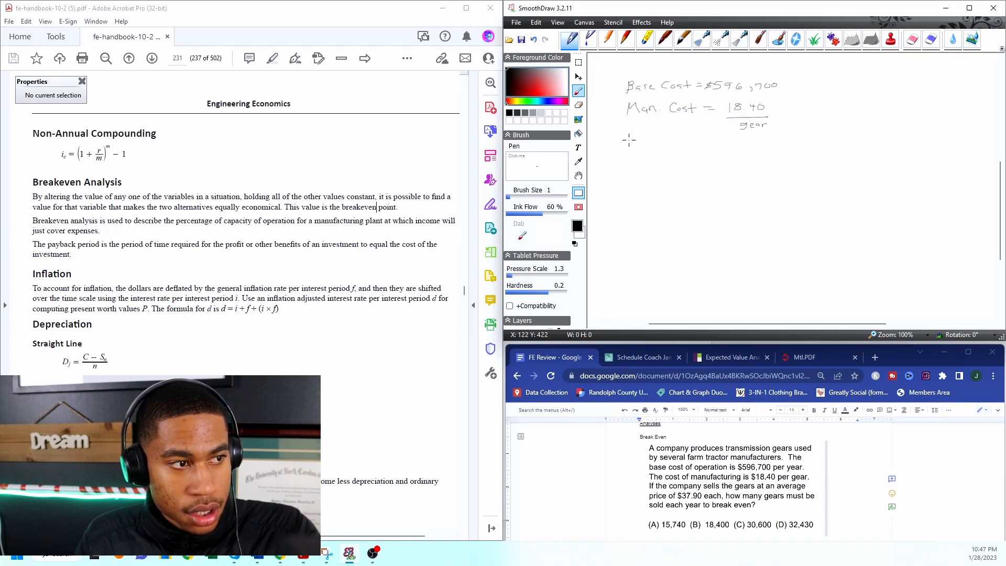
Handwrite 'avg gear price = 37.90' on the line below
left_click_drag(628, 143, 638, 143)
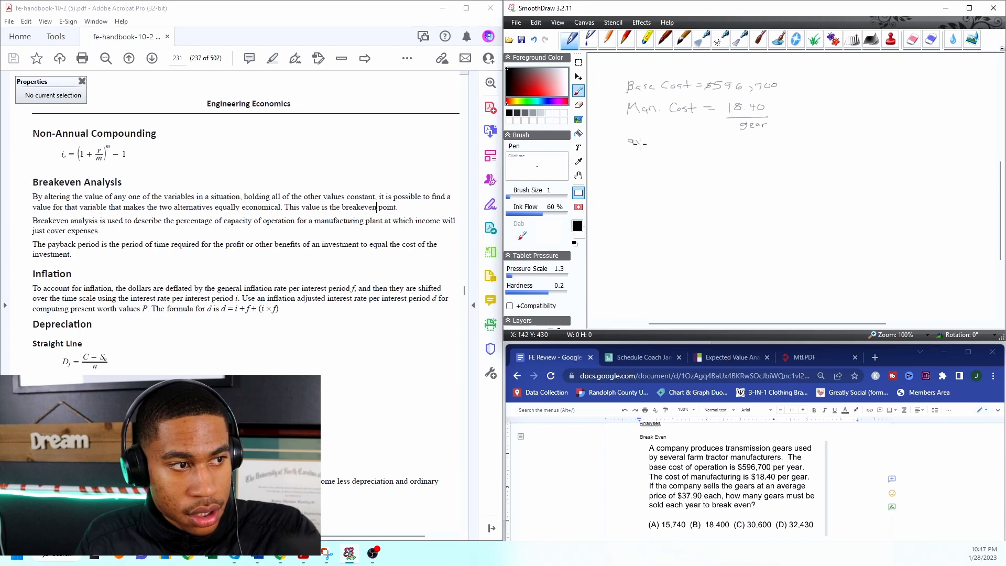
left_click_drag(632, 144, 658, 148)
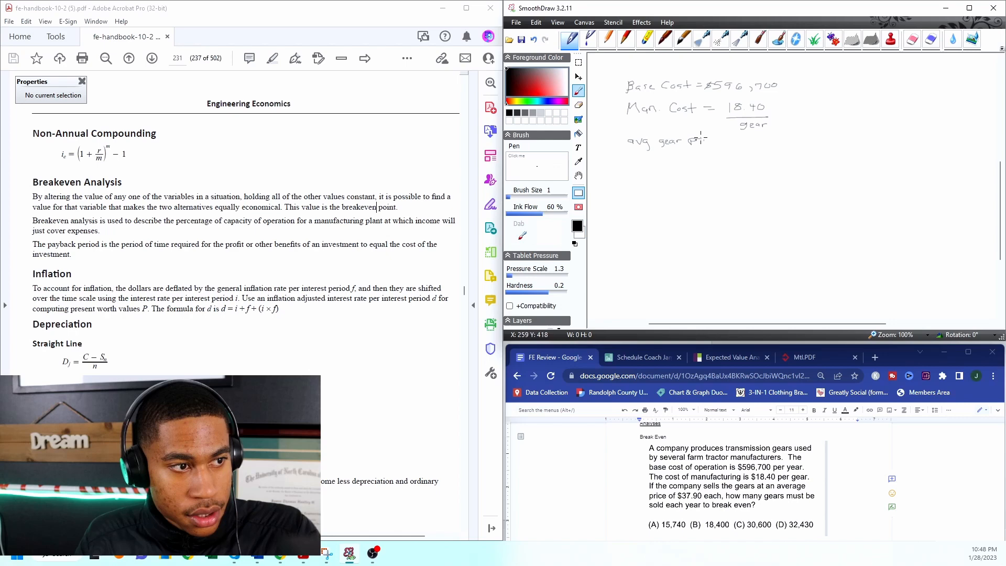
left_click_drag(690, 141, 735, 141)
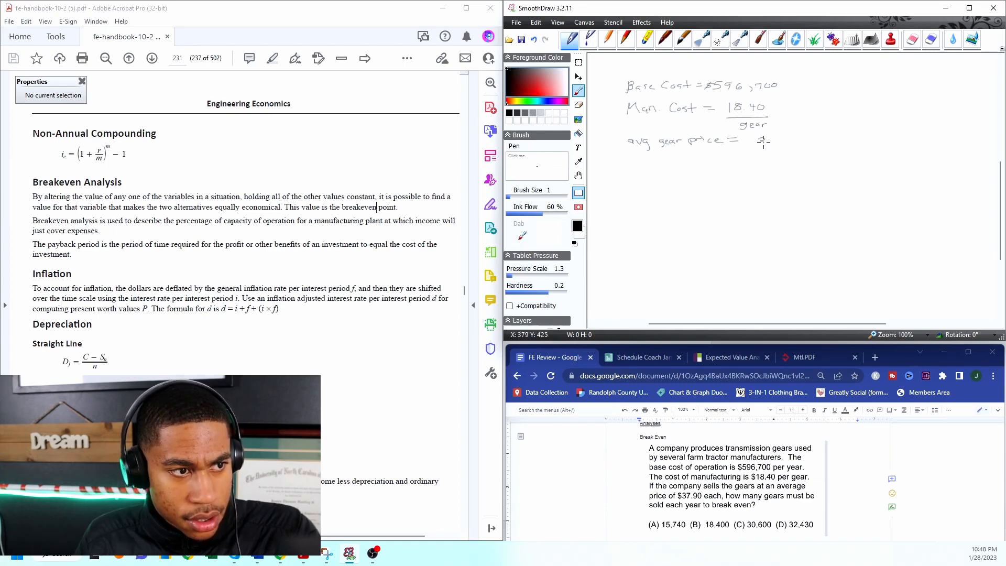
left_click_drag(761, 140, 786, 140)
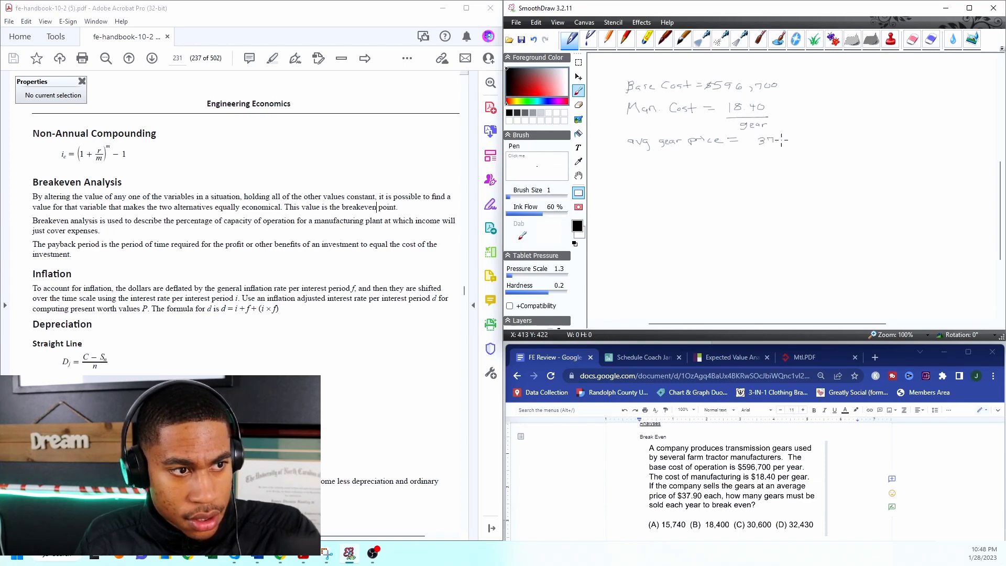
left_click_drag(773, 139, 798, 139)
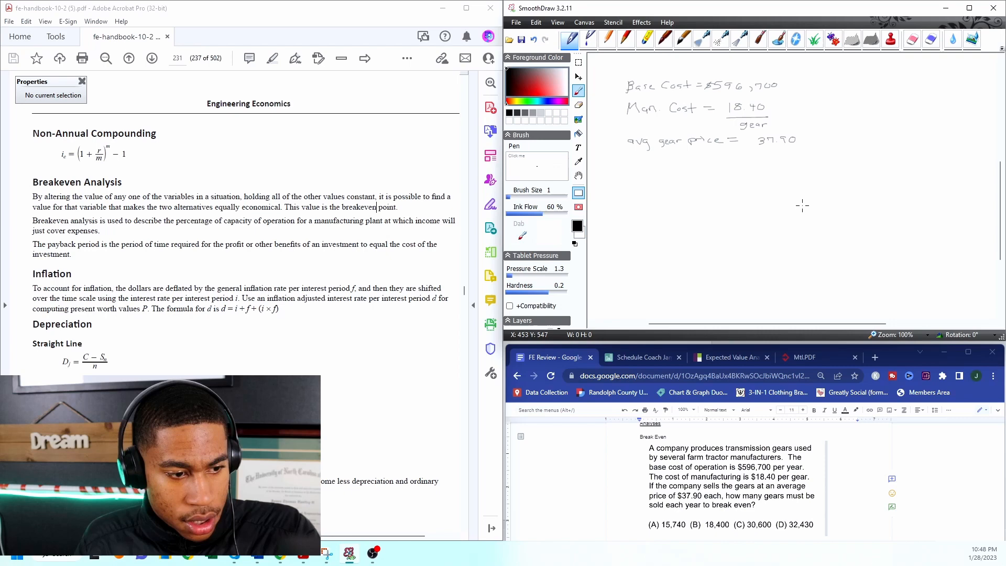
mouse_move(805, 207)
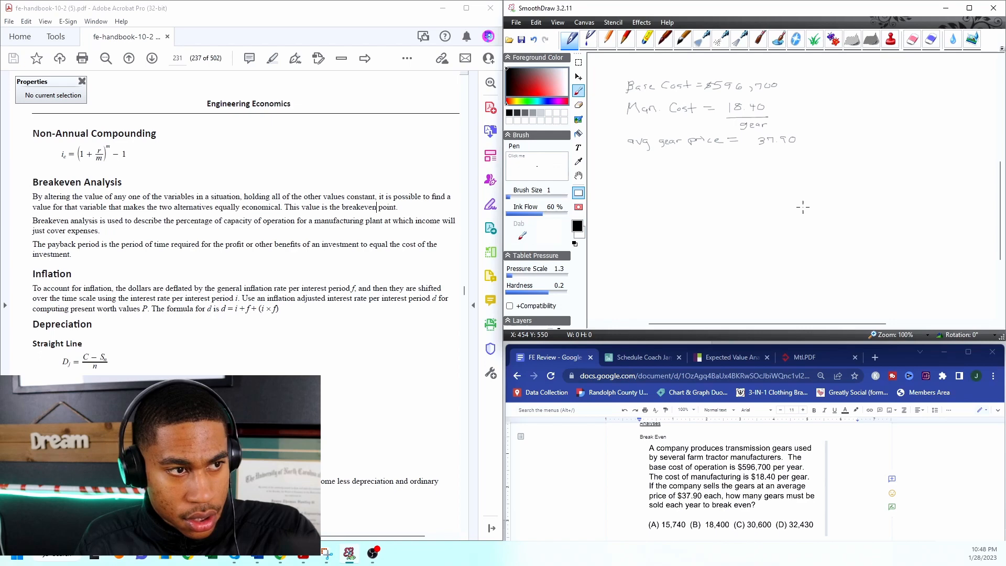
mouse_move(791, 211)
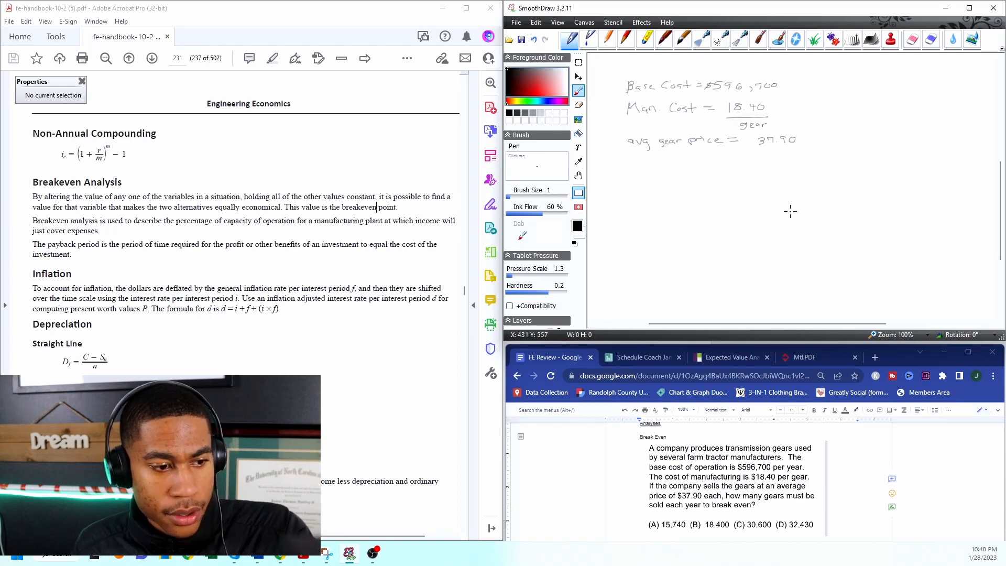
mouse_move(780, 213)
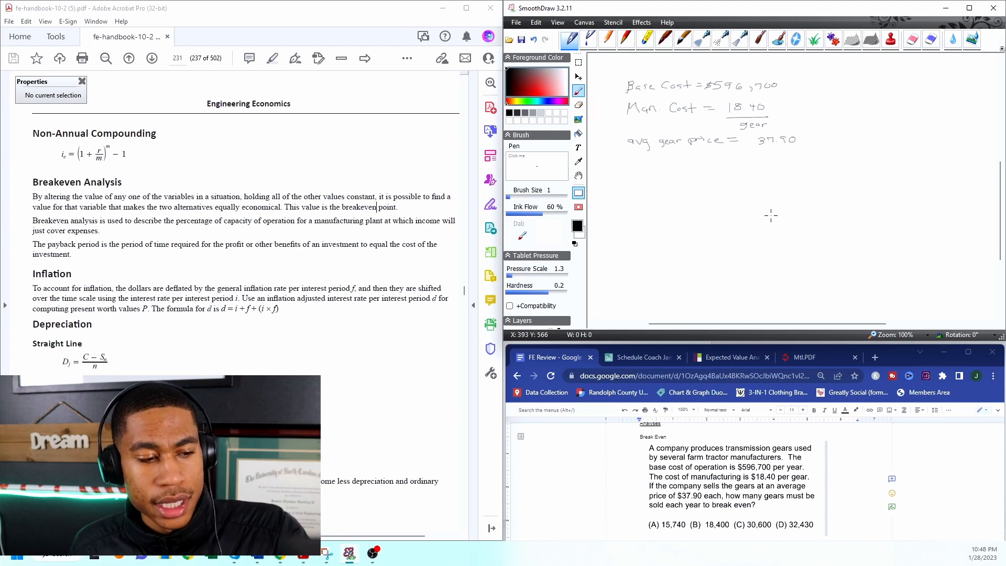
mouse_move(763, 216)
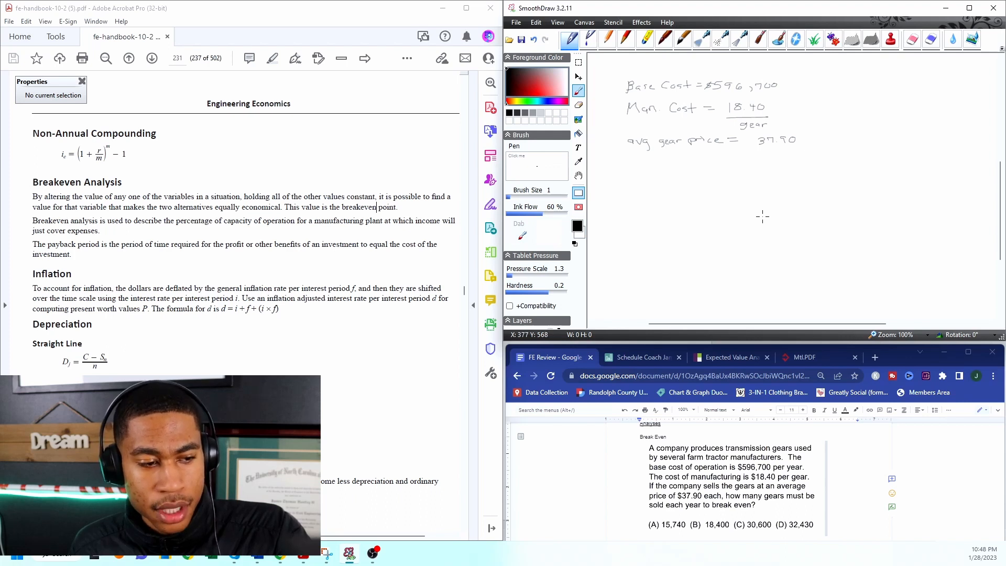
mouse_move(761, 217)
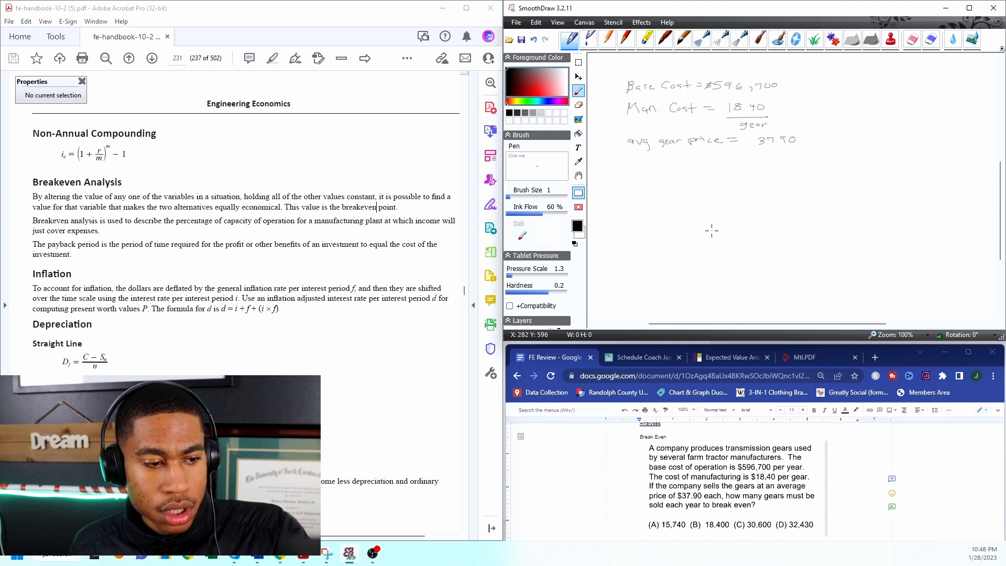
mouse_move(675, 194)
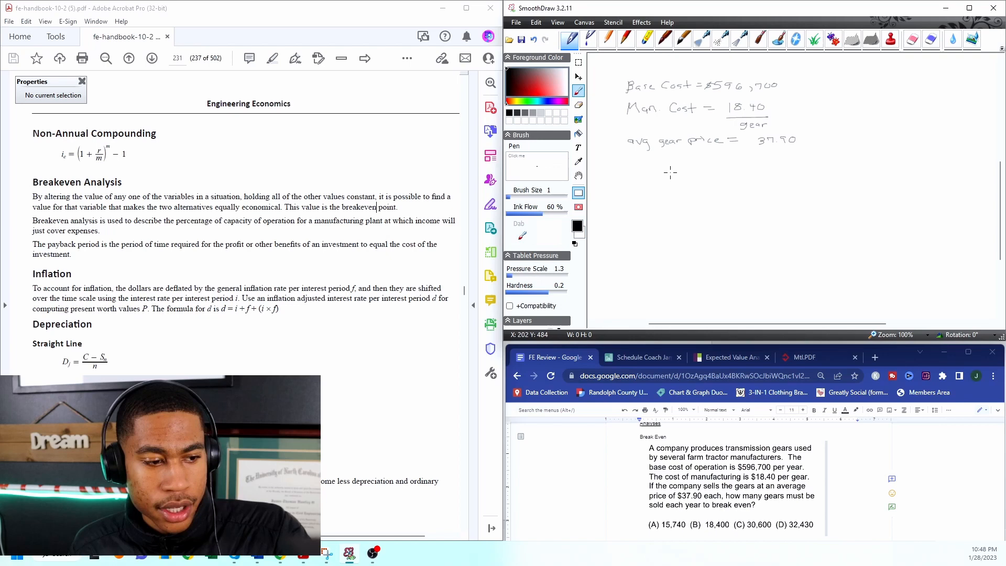
mouse_move(683, 179)
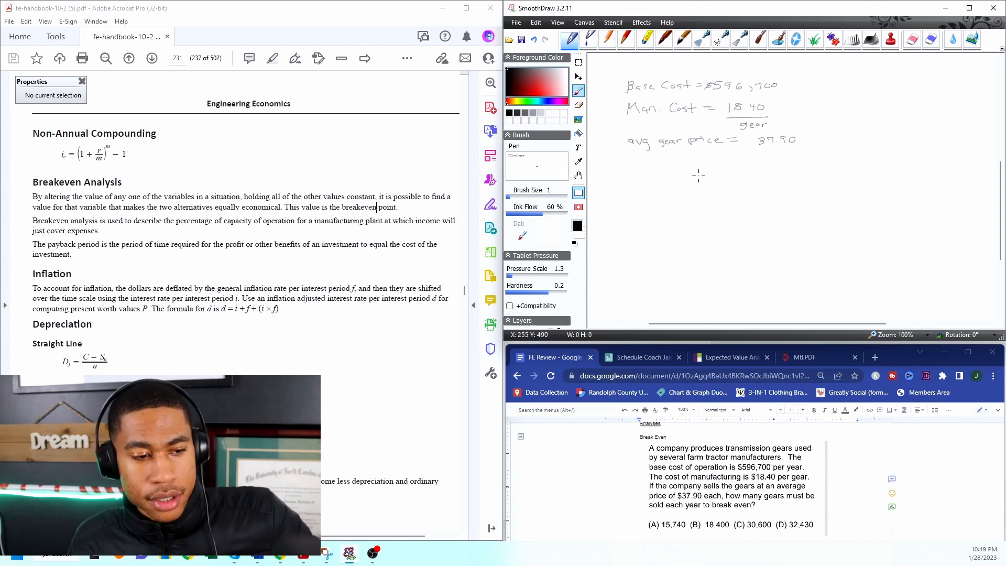
mouse_move(796, 84)
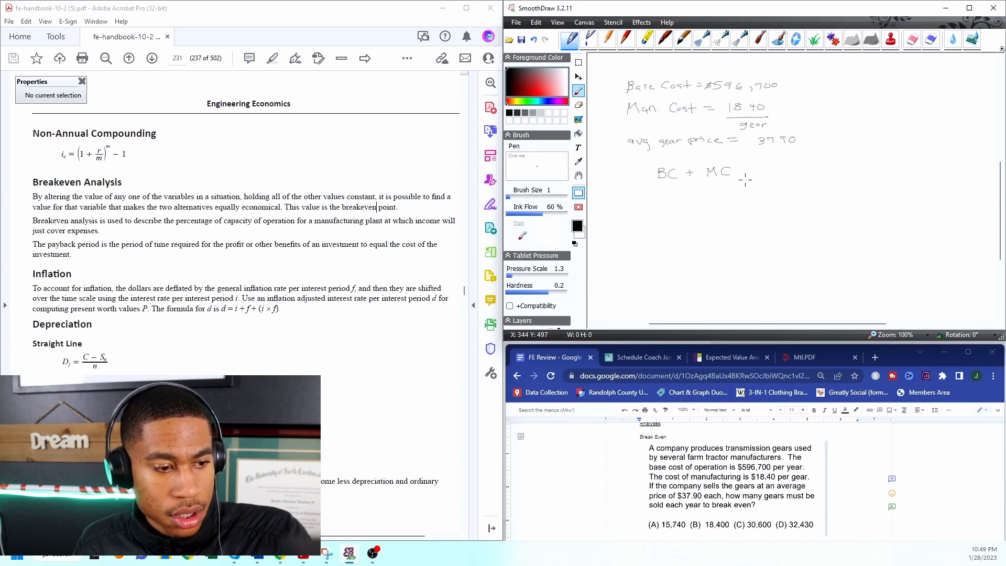
mouse_move(743, 180)
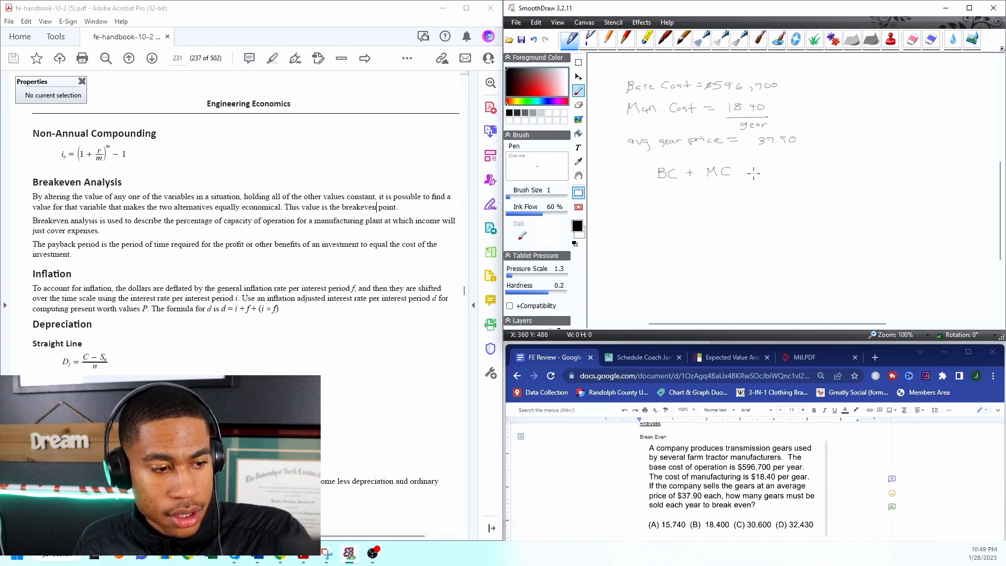
mouse_move(749, 172)
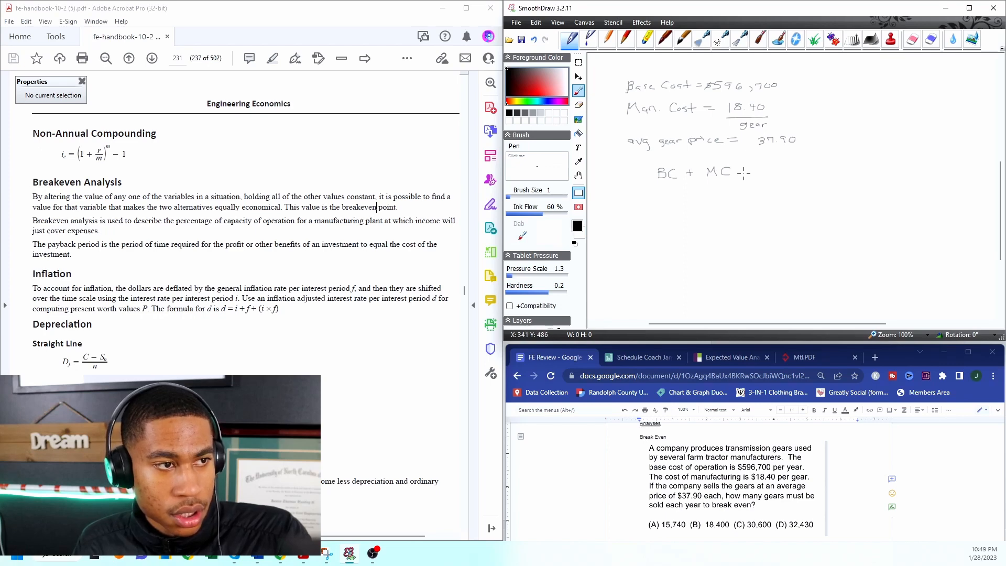
mouse_move(746, 170)
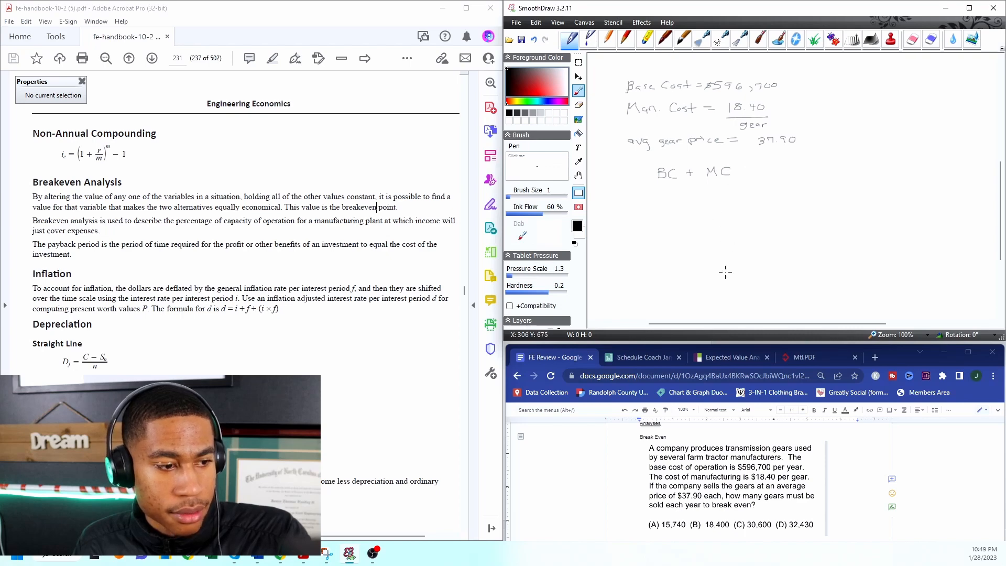
mouse_move(729, 267)
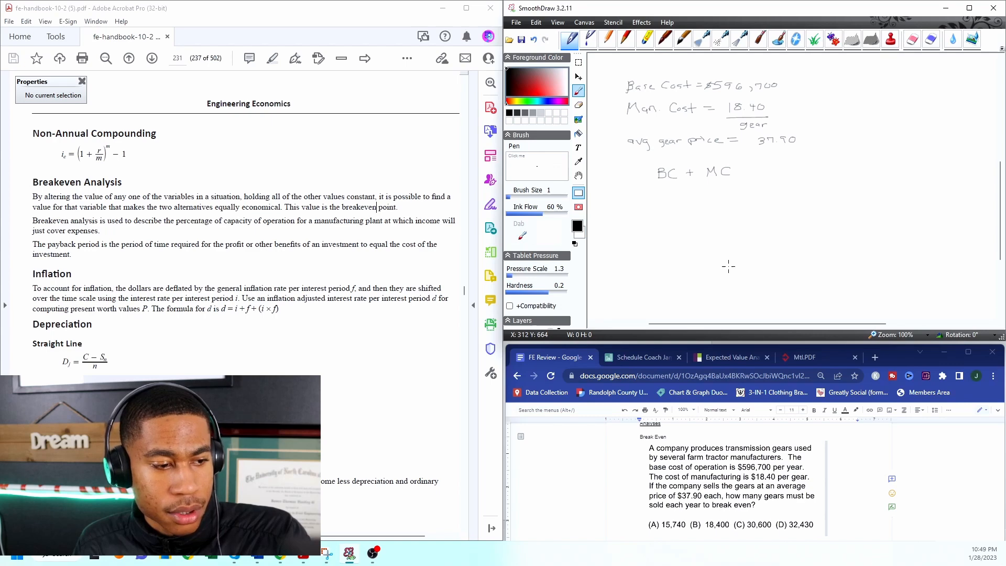
mouse_move(737, 256)
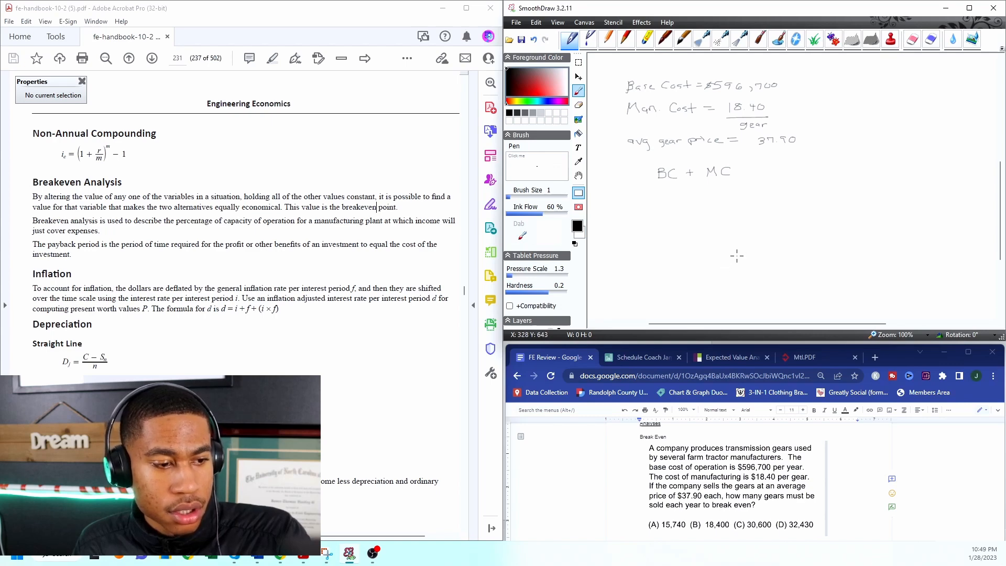
mouse_move(742, 249)
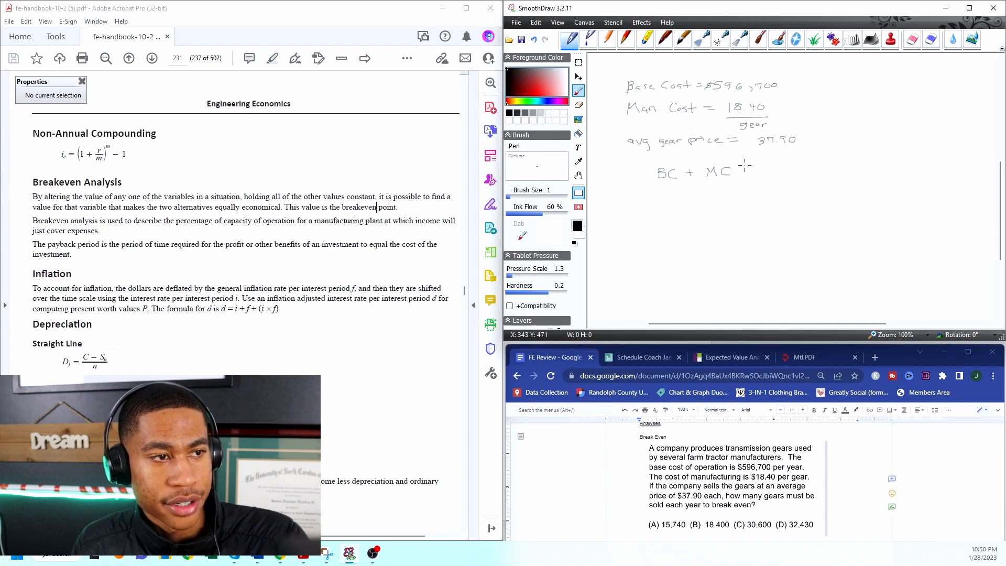
Handwrite '(x) = (37.90)(x)' after BC + MC to complete the breakeven equation
left_click_drag(736, 172, 745, 168)
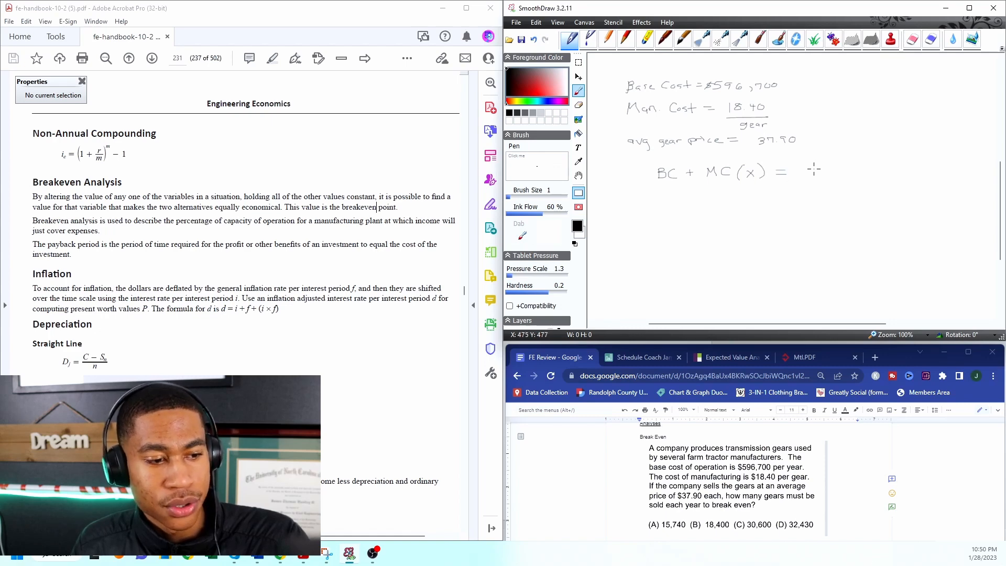
mouse_move(822, 168)
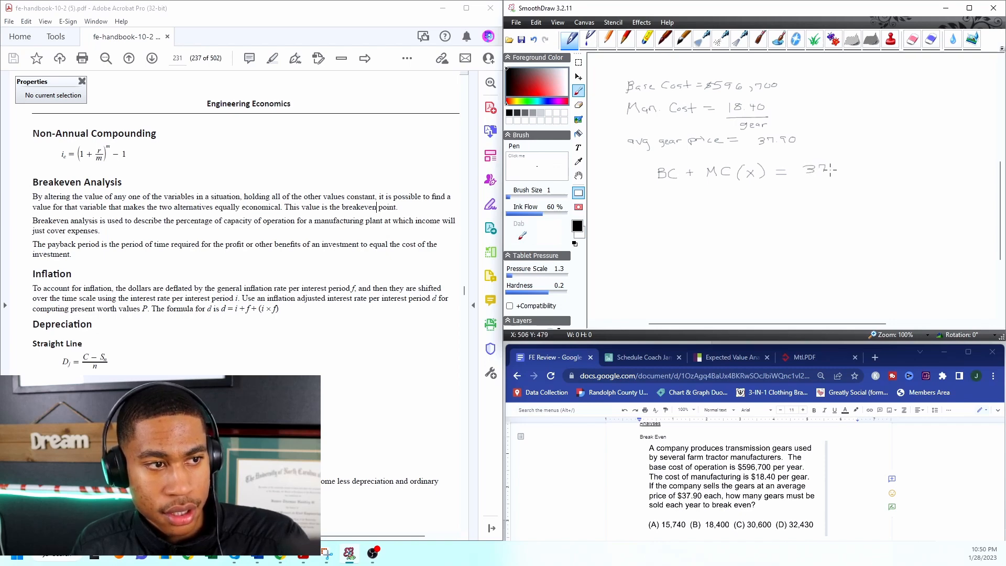
left_click_drag(828, 170, 841, 172)
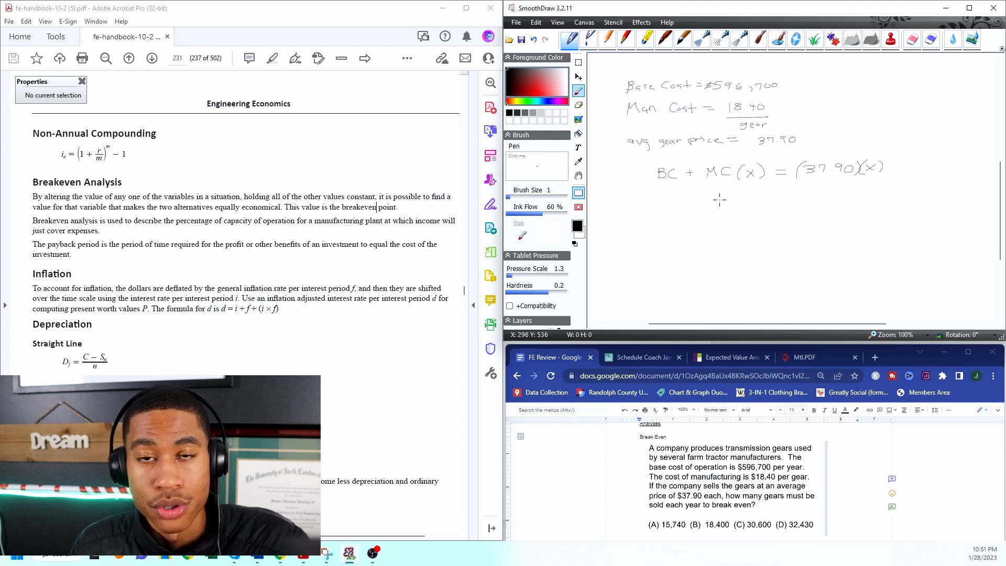
mouse_move(642, 210)
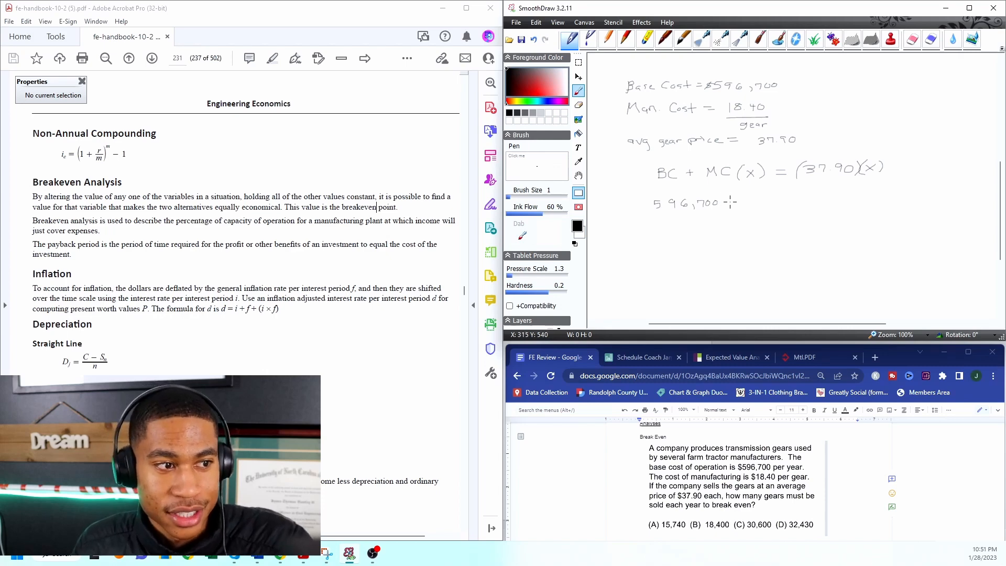
mouse_move(728, 200)
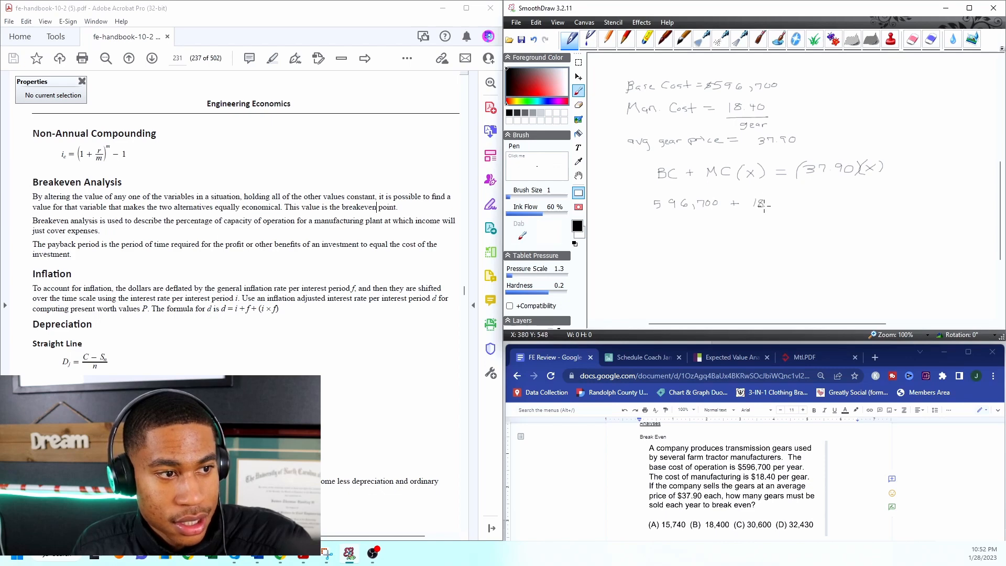
Handwrite the substituted line 596,700 + 18.40(x) = 37.90(x) below the equation
left_click_drag(761, 205, 789, 205)
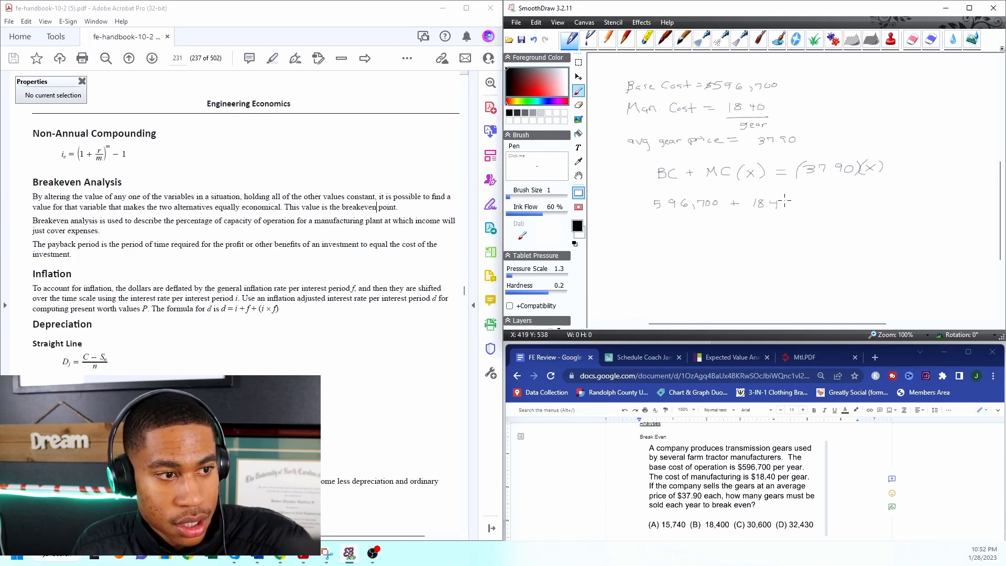
left_click_drag(776, 204, 815, 206)
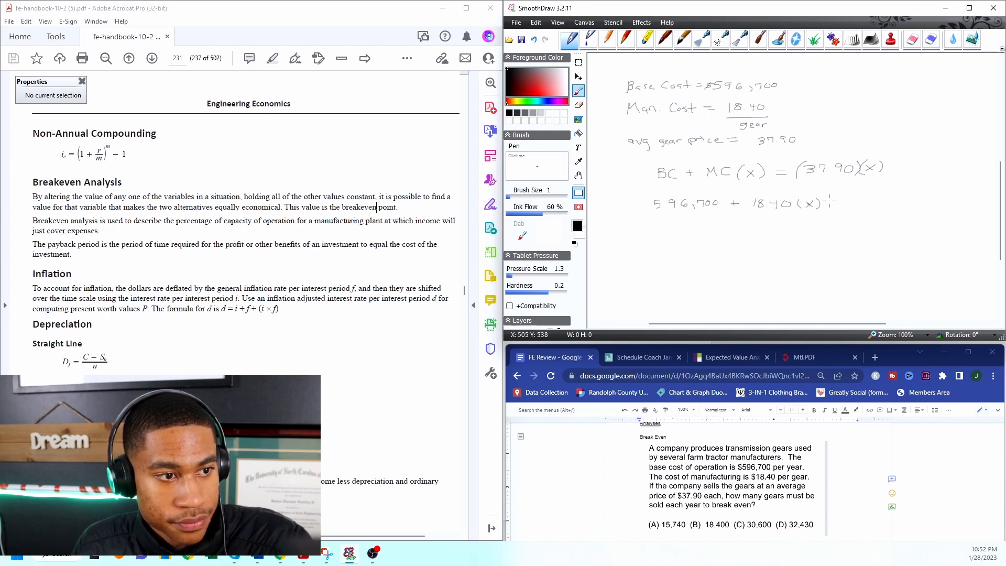
left_click_drag(828, 204, 853, 203)
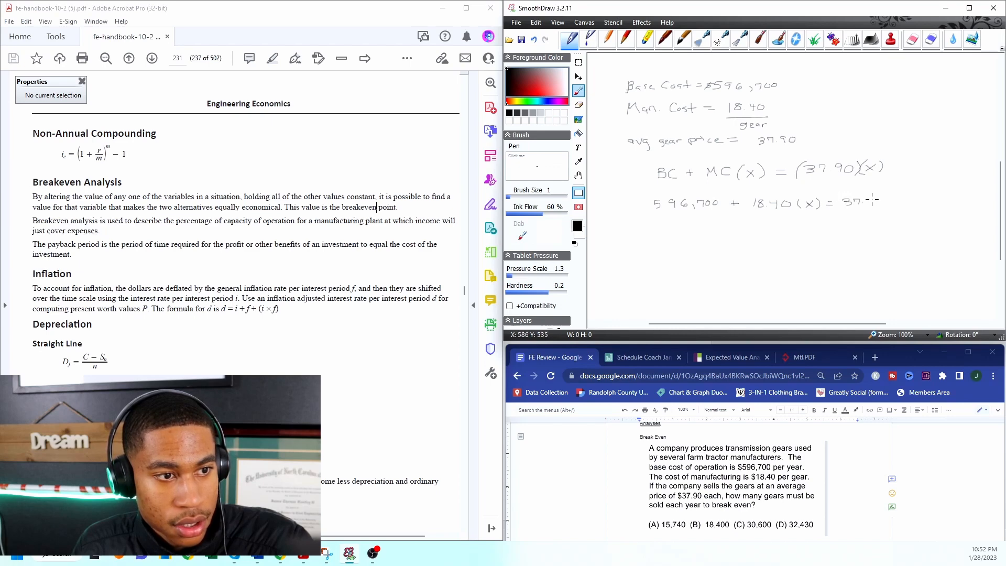
left_click_drag(867, 200, 882, 202)
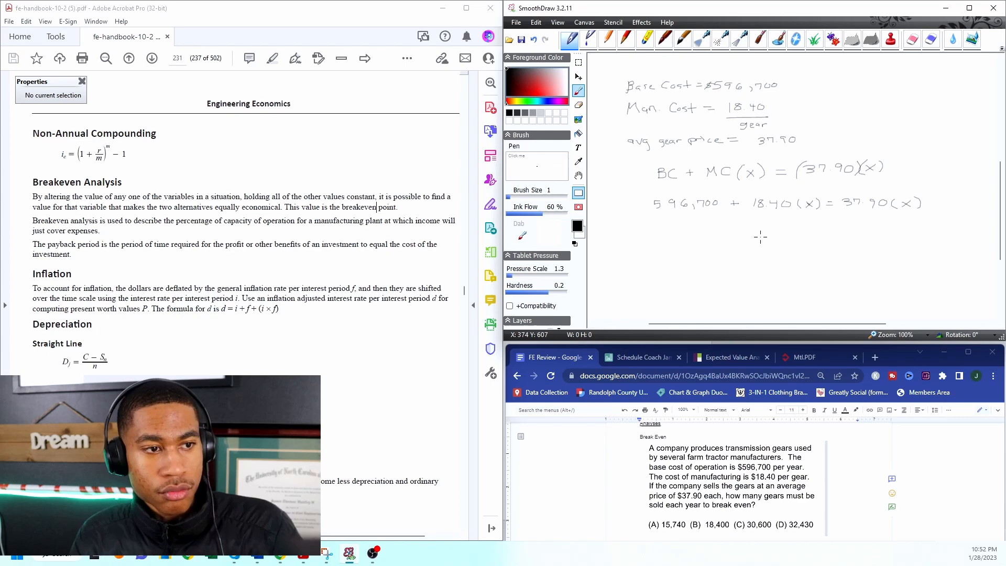
mouse_move(768, 242)
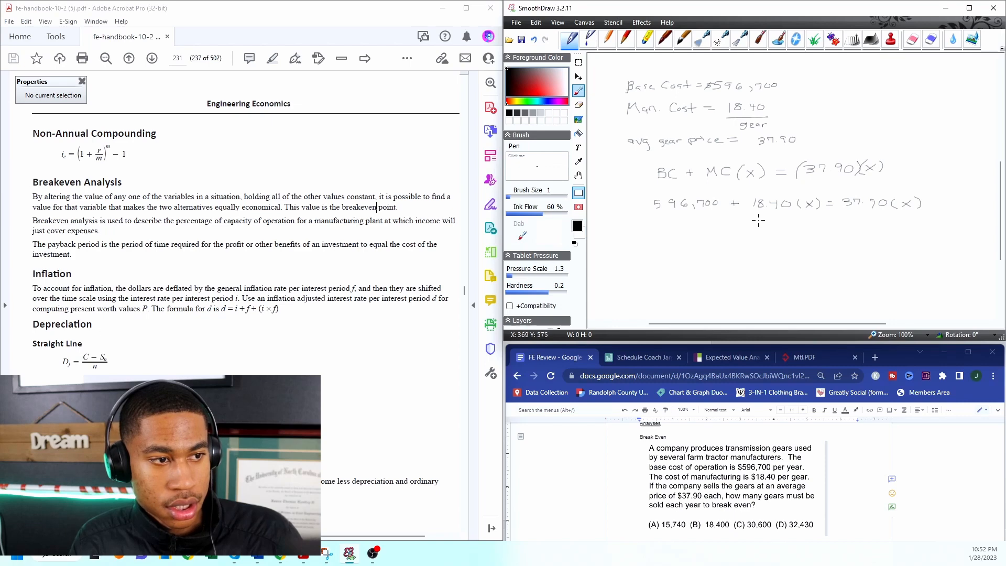
mouse_move(736, 222)
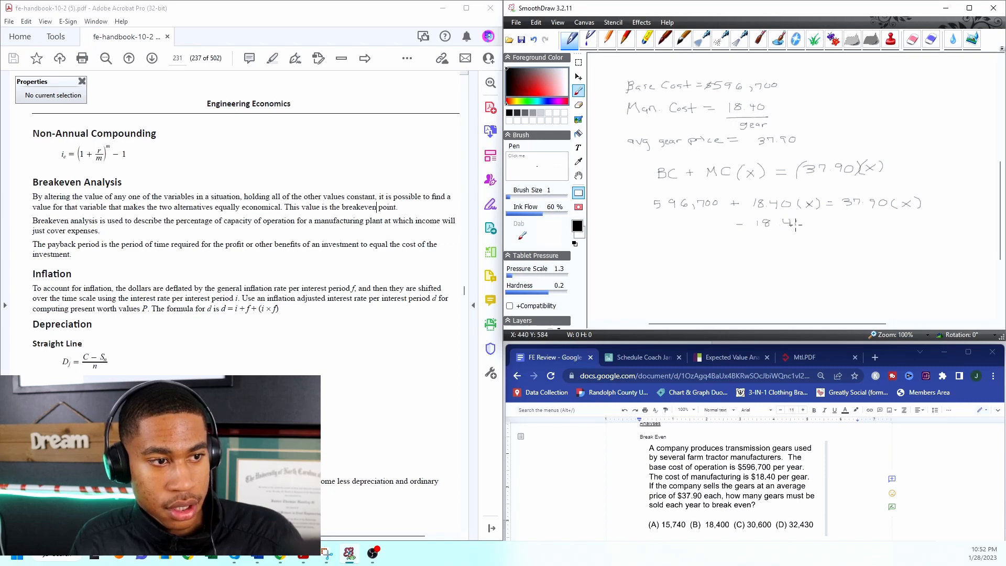
left_click_drag(789, 222, 825, 222)
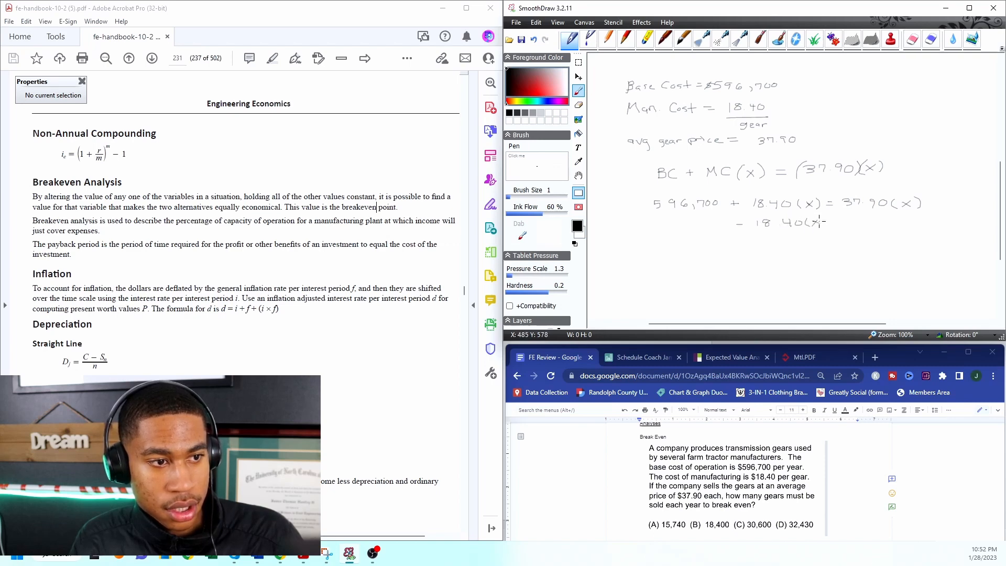
left_click_drag(828, 221, 853, 221)
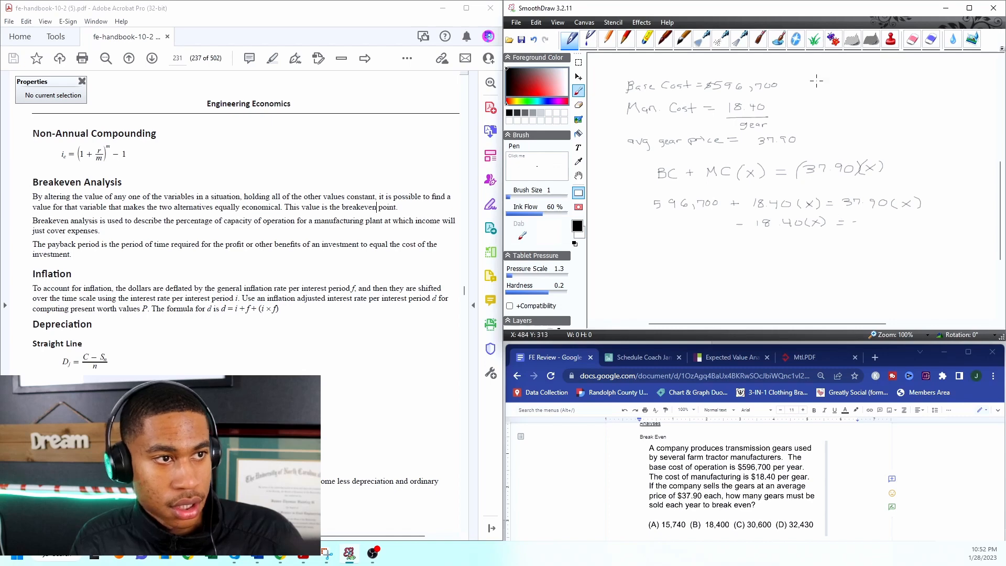
mouse_move(909, 40)
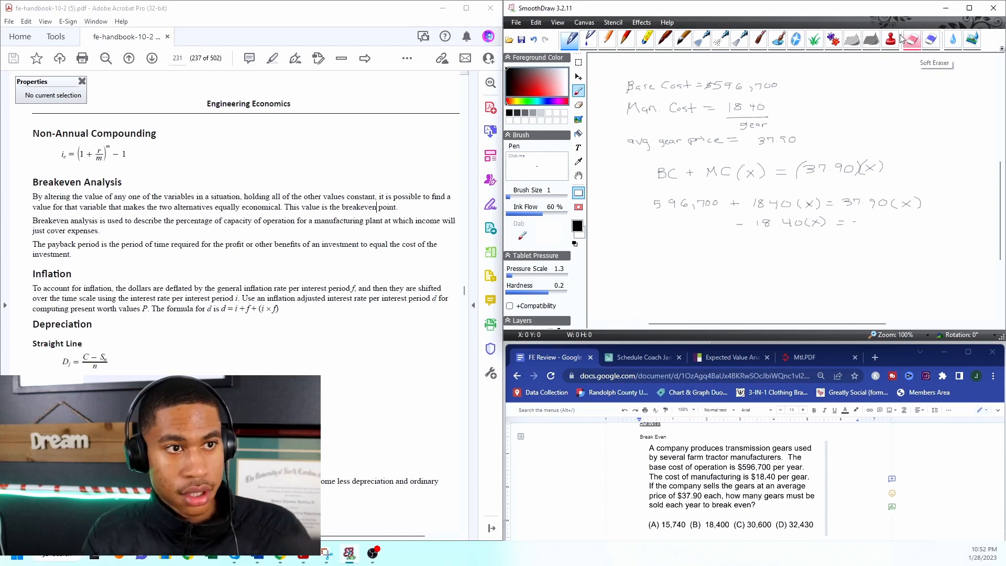
left_click(910, 39)
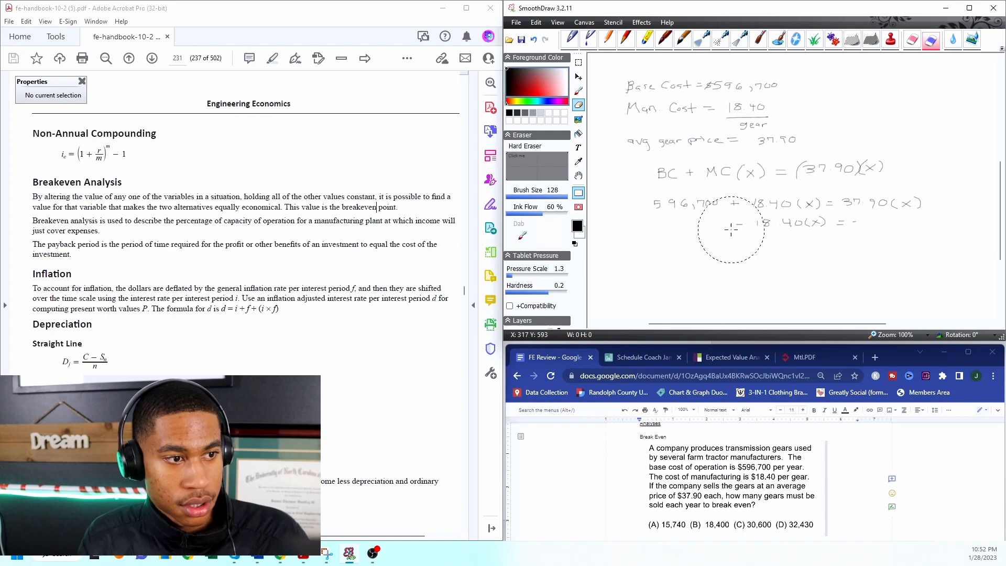
left_click_drag(732, 230, 844, 248)
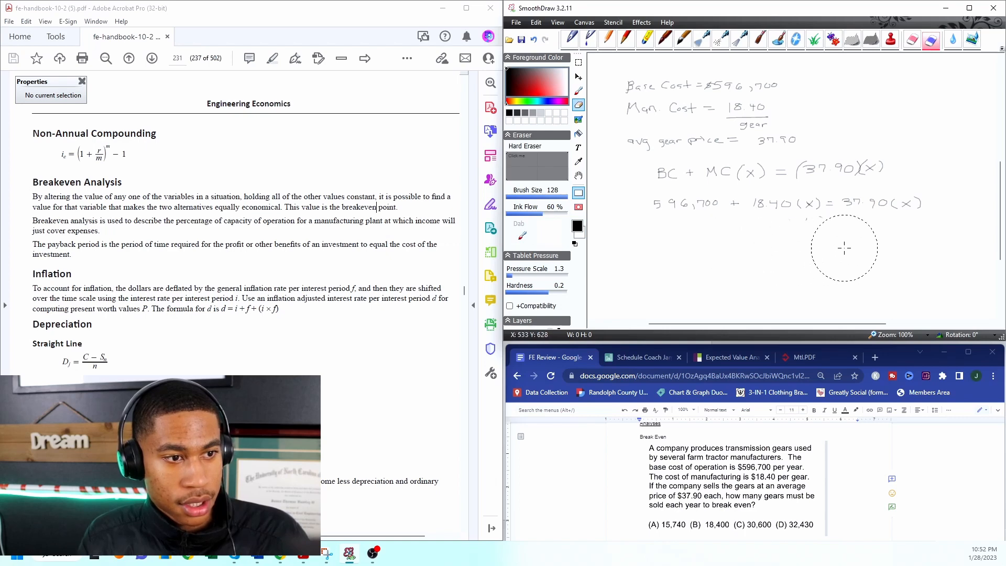
mouse_move(795, 250)
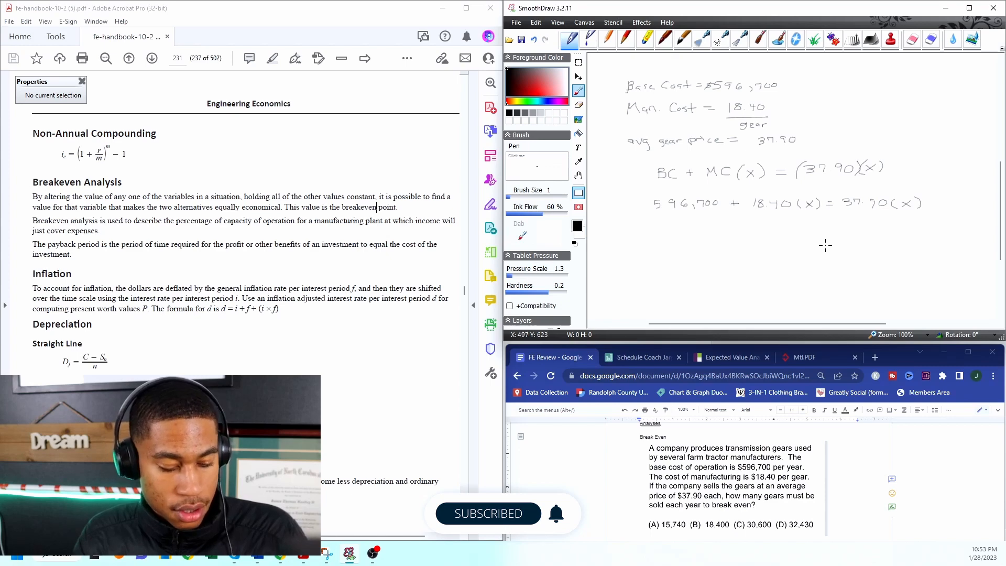
mouse_move(831, 248)
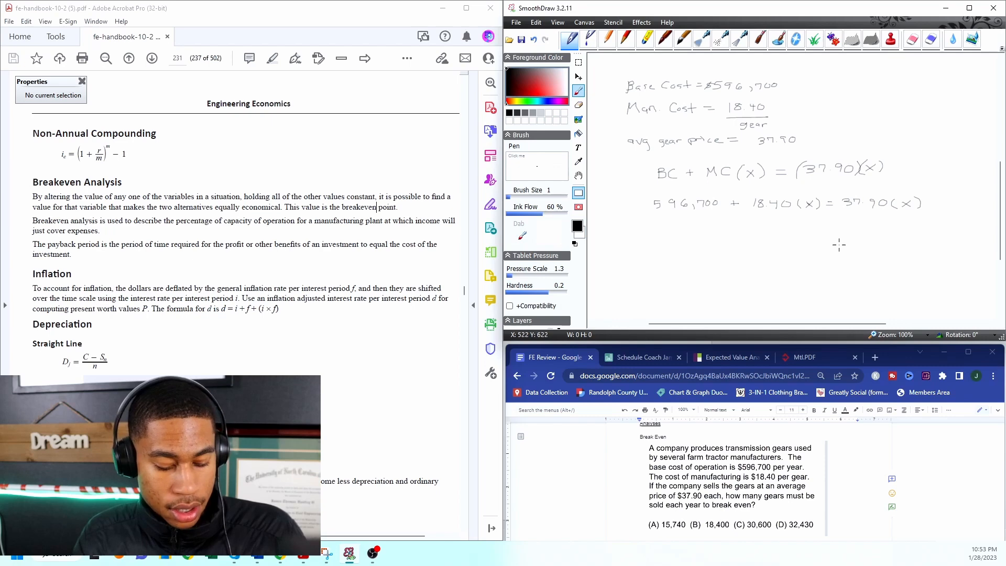
mouse_move(844, 245)
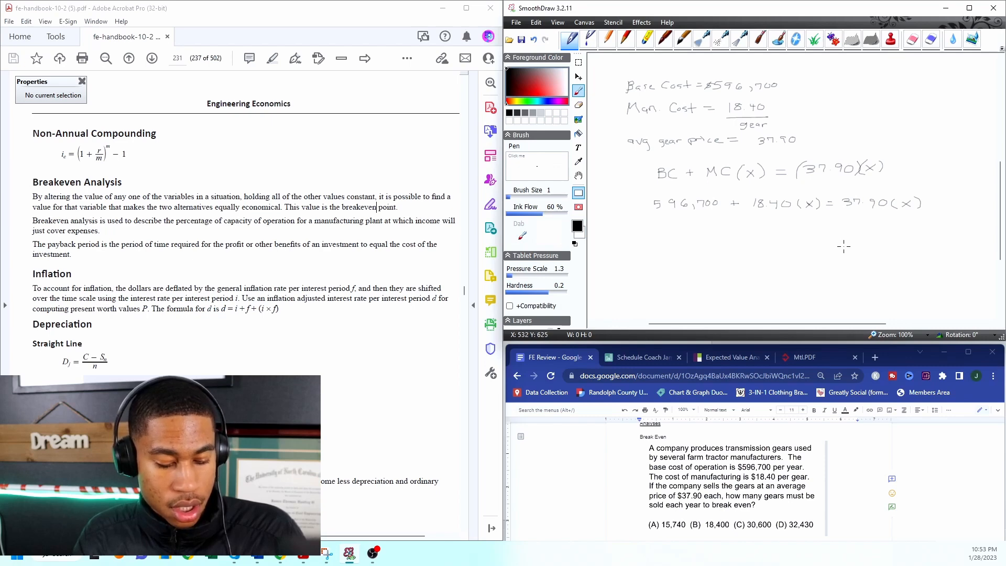
mouse_move(813, 228)
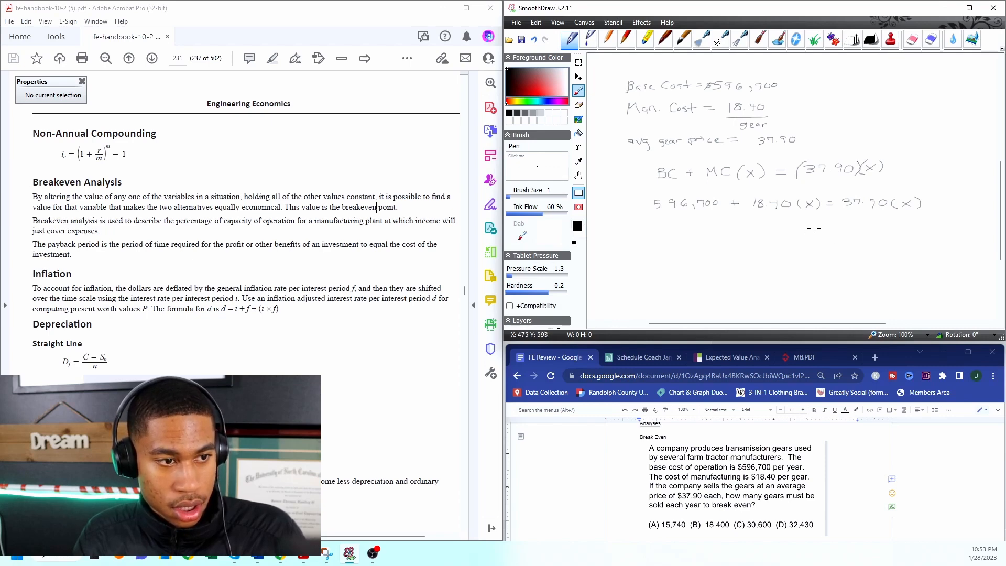
mouse_move(818, 231)
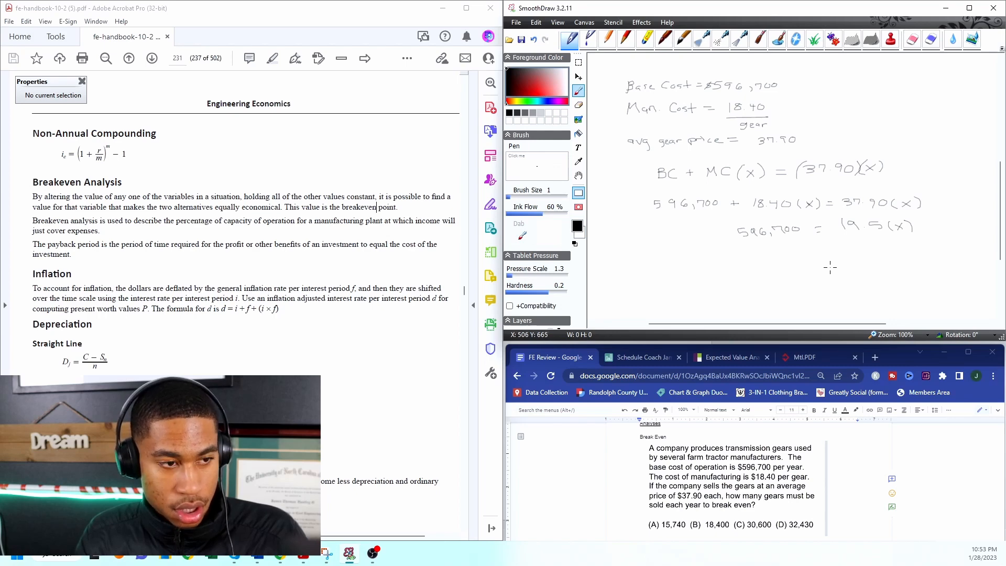
mouse_move(832, 268)
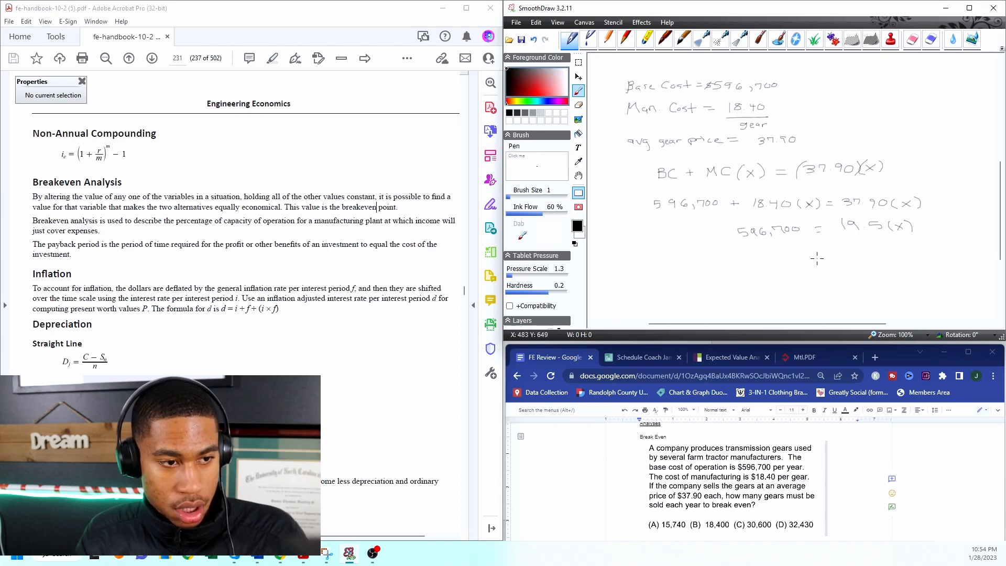
mouse_move(779, 261)
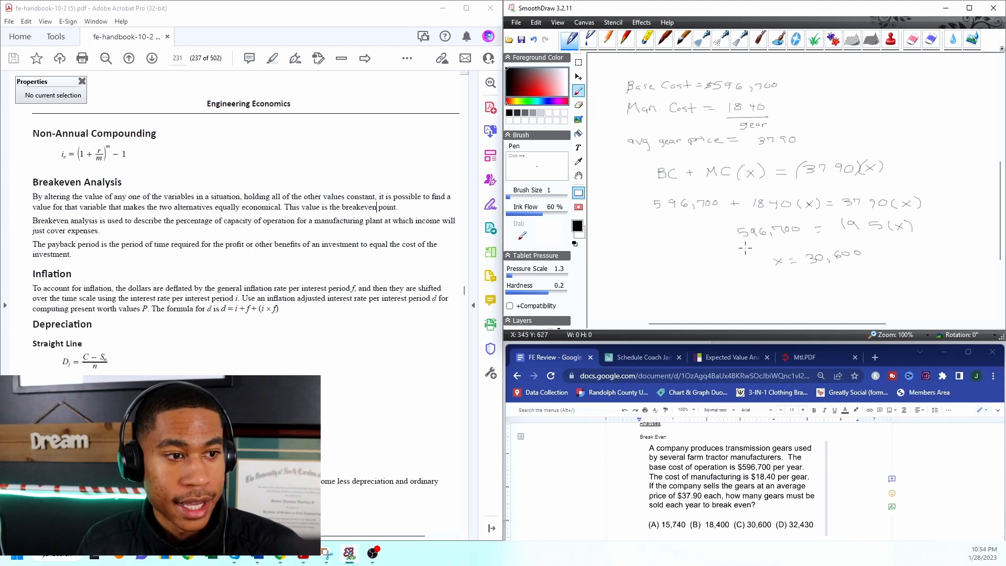
mouse_move(596, 276)
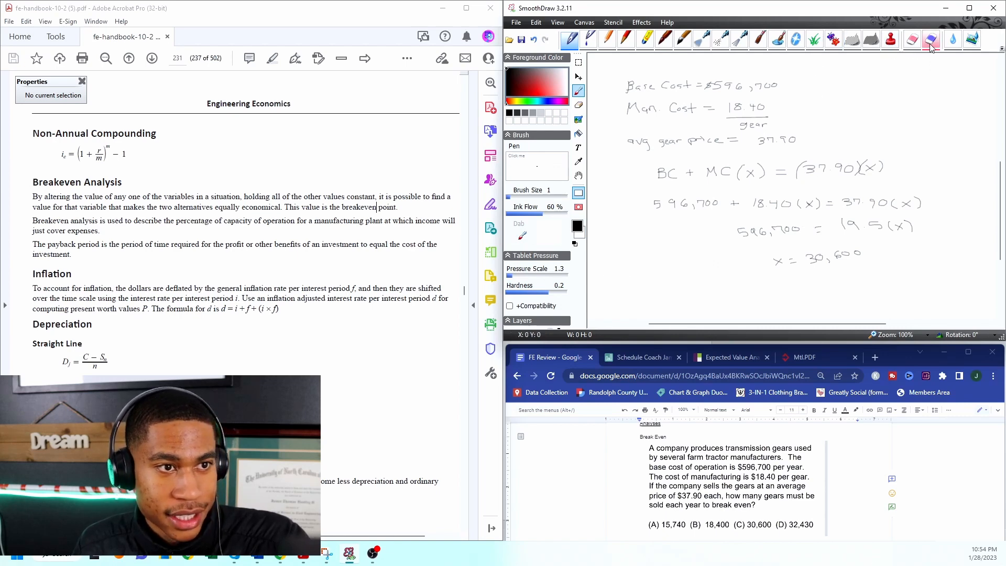
mouse_move(930, 40)
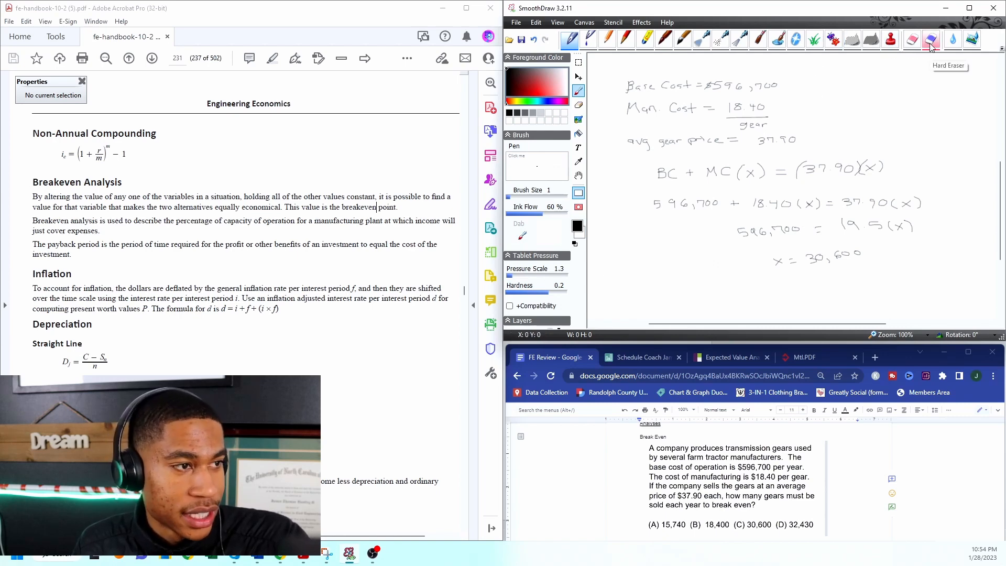
Erase the handwritten breakeven working with a large eraser until the canvas is blank
left_click(931, 39)
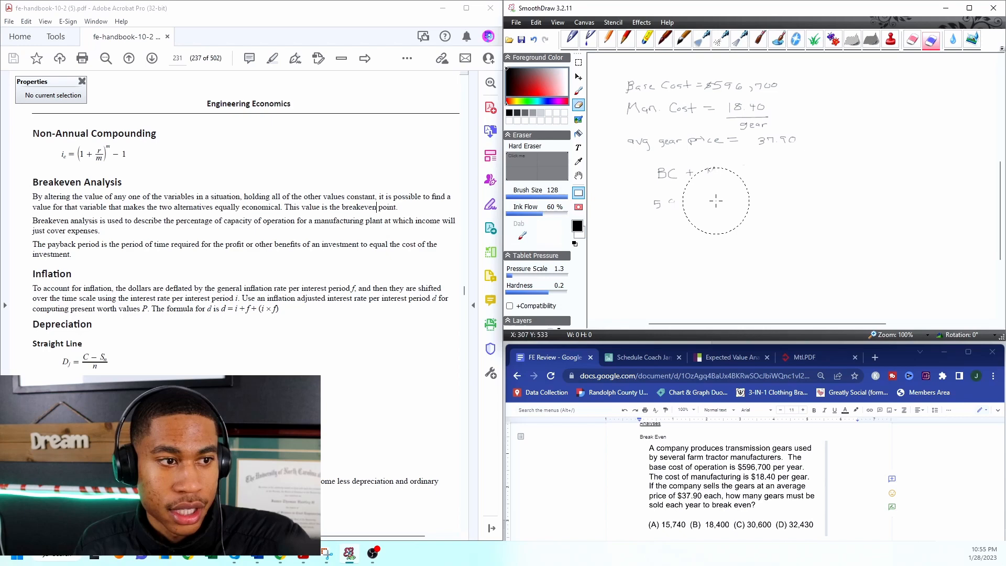
left_click_drag(716, 201, 631, 125)
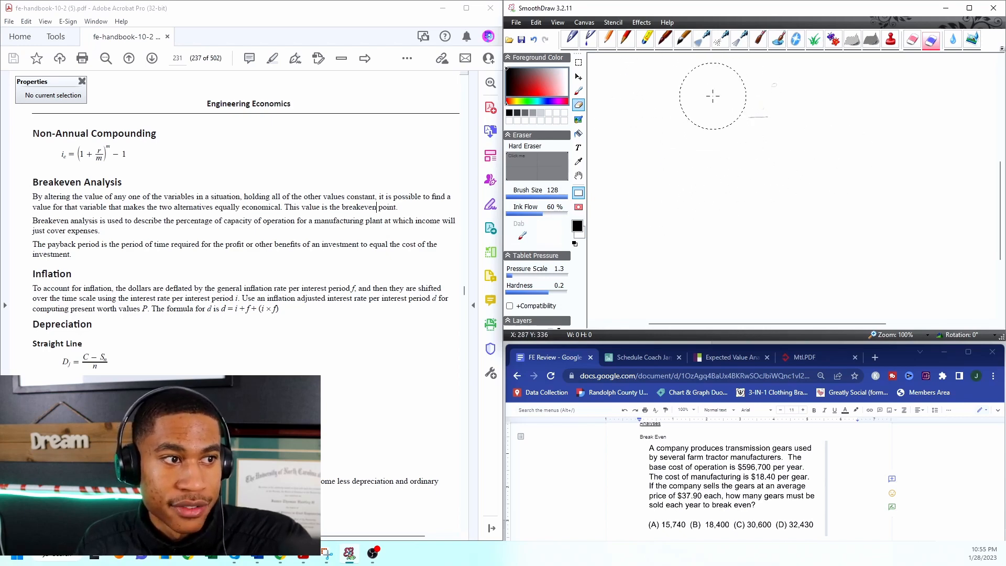
mouse_move(853, 103)
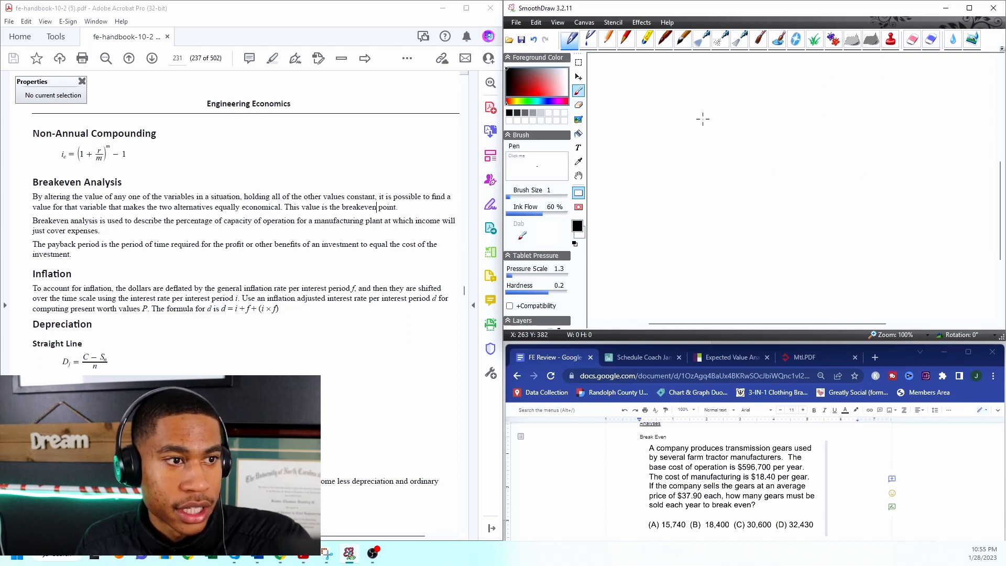
mouse_move(709, 105)
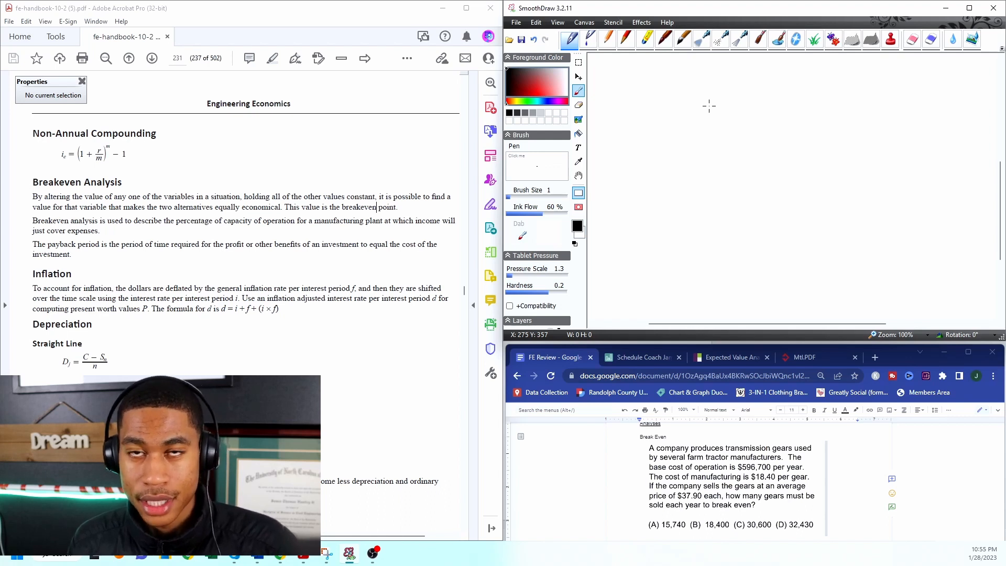
mouse_move(734, 258)
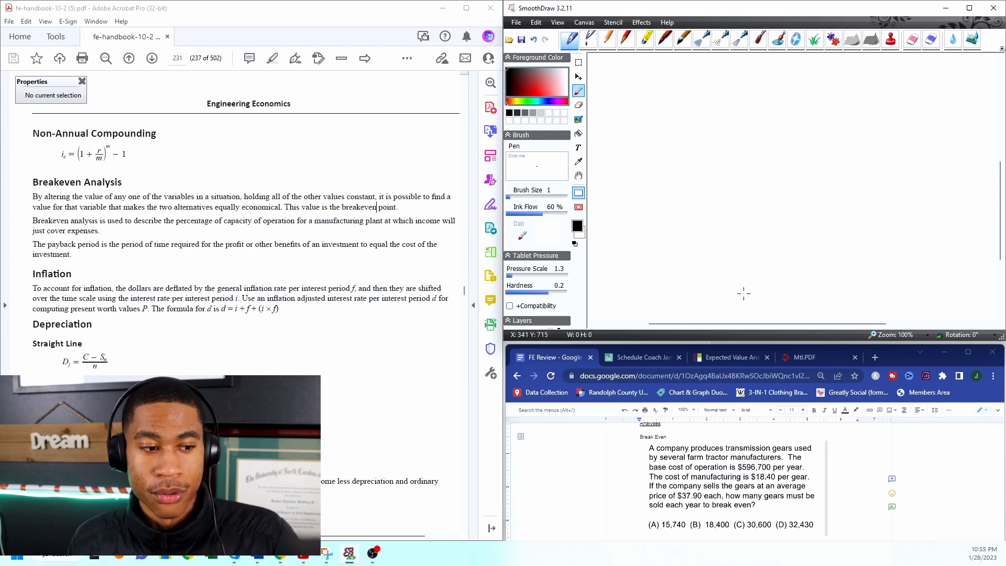
mouse_move(764, 263)
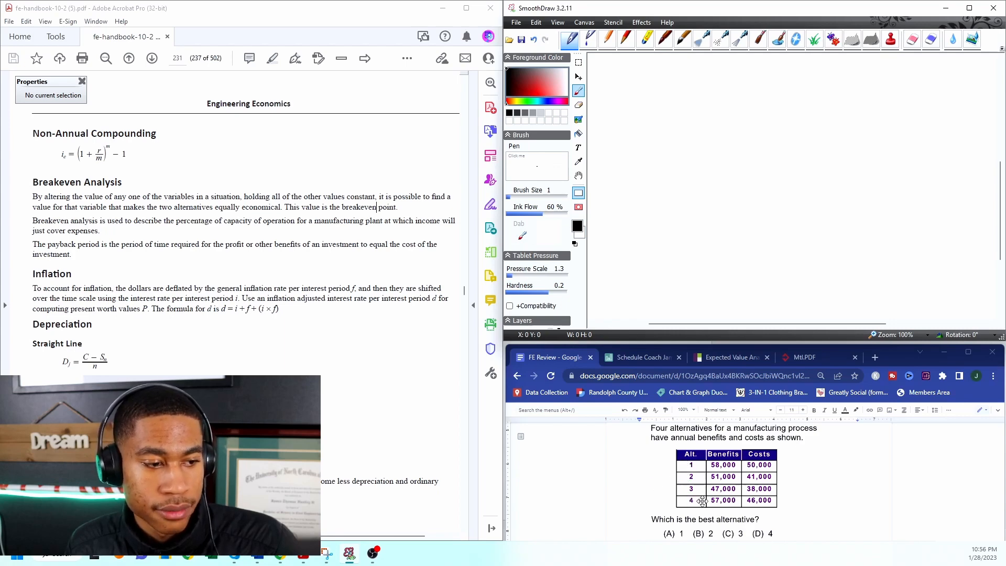
mouse_move(648, 468)
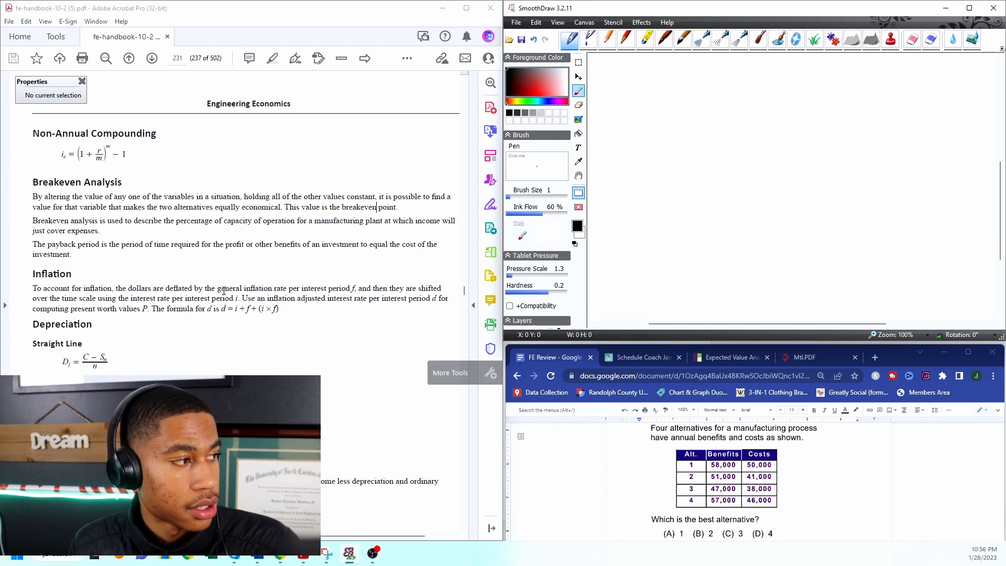
Scroll the handbook to page 232's Benefit-Cost Analysis section with the MACRS factors table
scroll("down", 3)
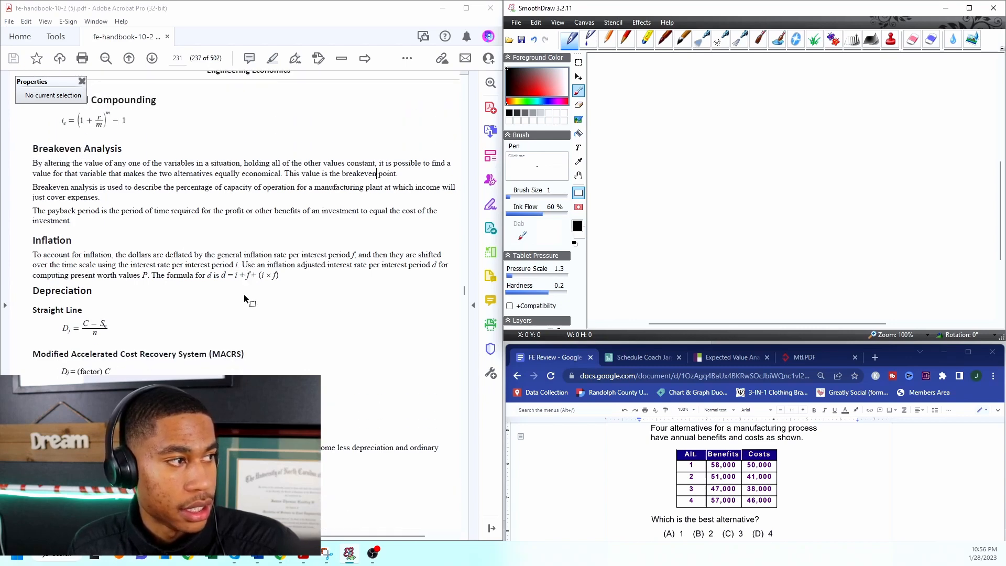
scroll("down", 3)
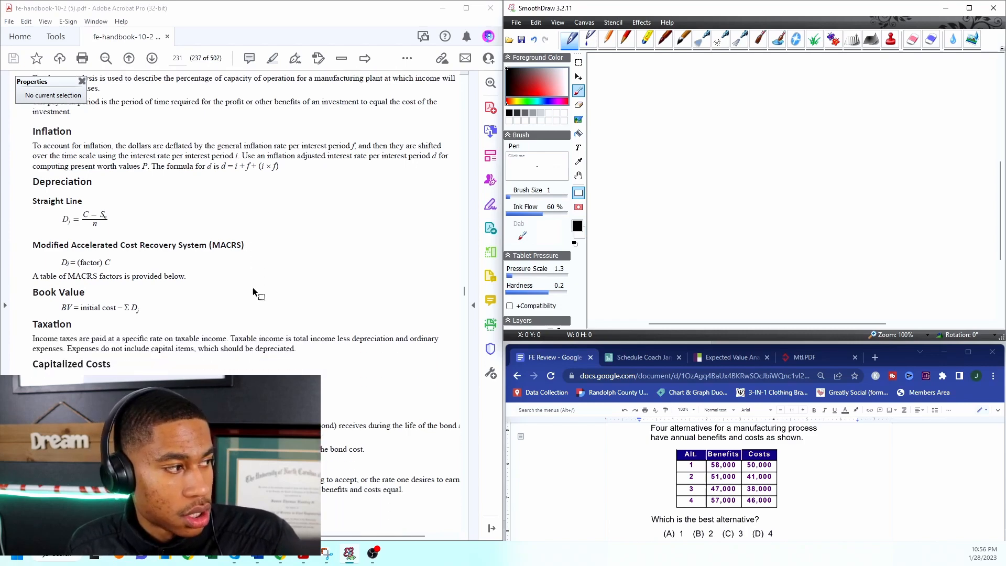
left_click(151, 58)
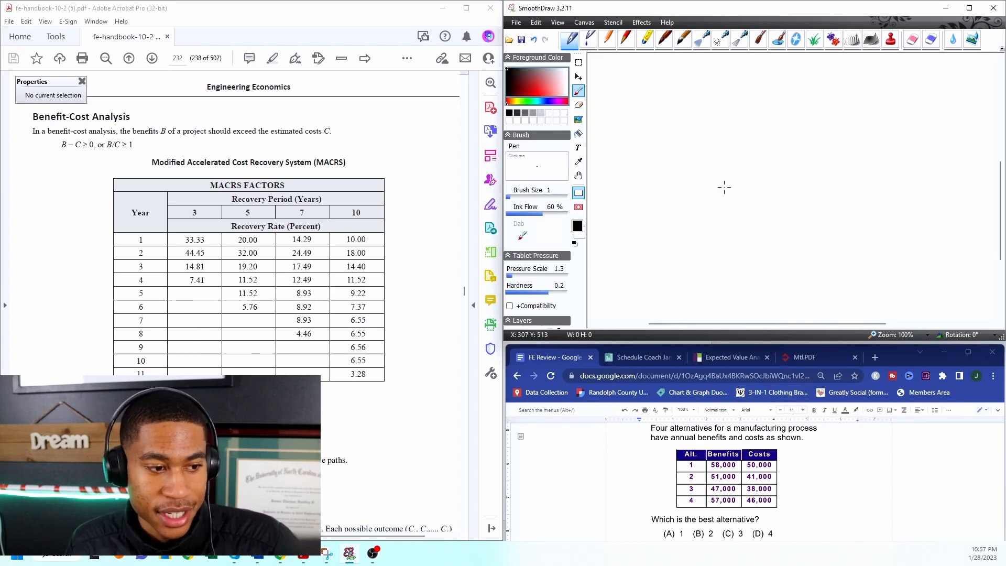
mouse_move(645, 107)
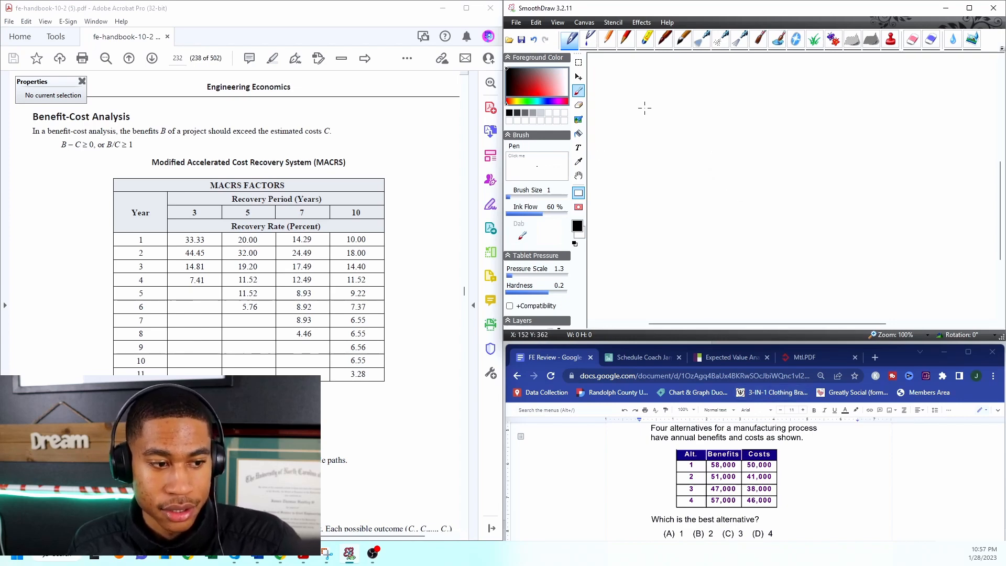
Handwrite 'Alt' and entries 1: 58K − 50K = 8K, 2: 10K, 3: 9K, 4: 11K
right_click(257, 193)
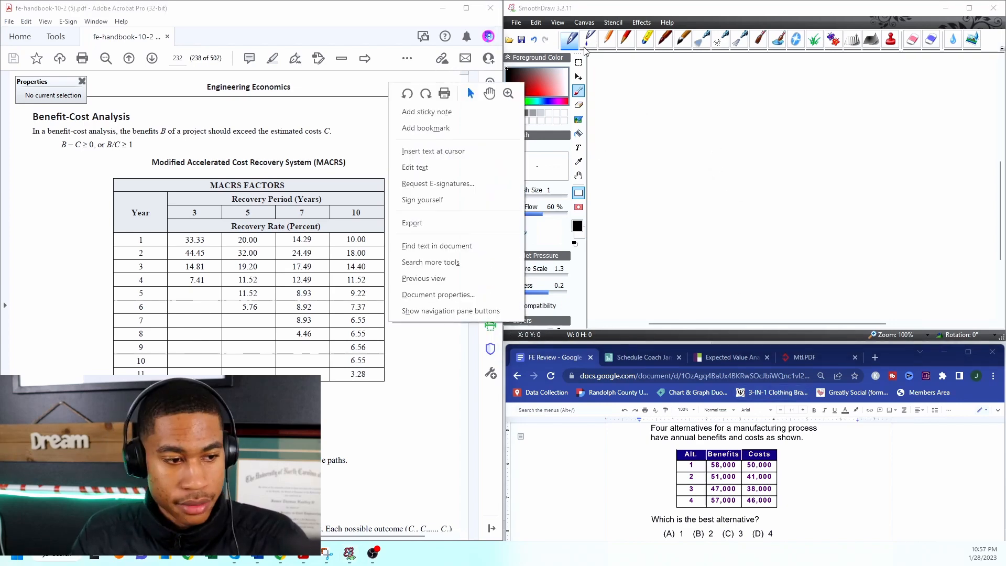
mouse_move(674, 75)
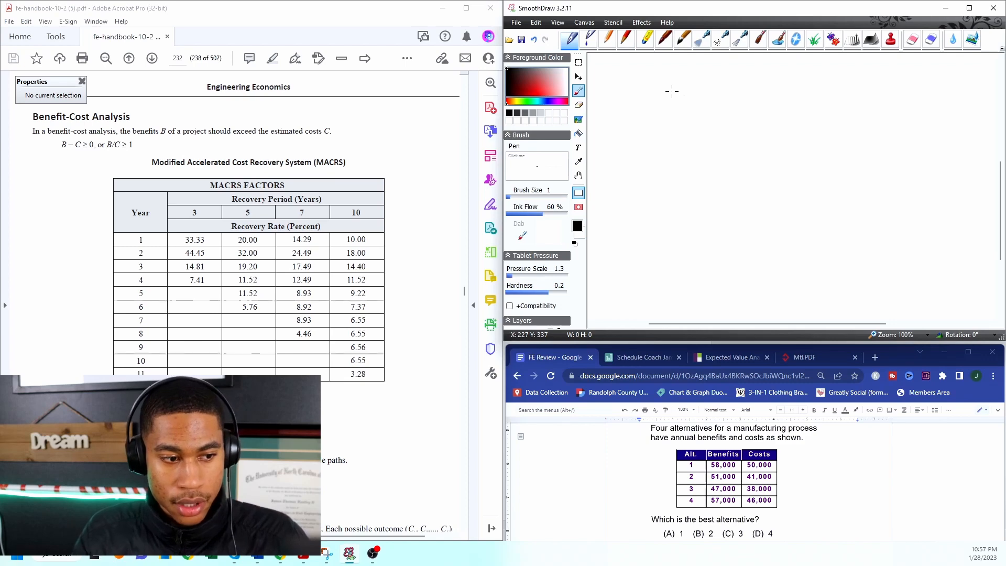
mouse_move(650, 96)
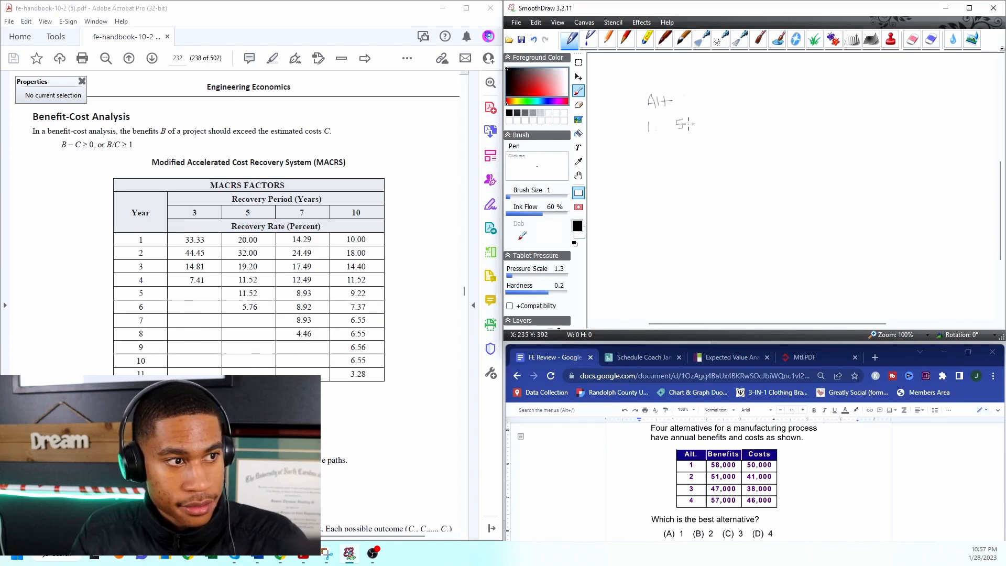
left_click_drag(690, 125, 699, 121)
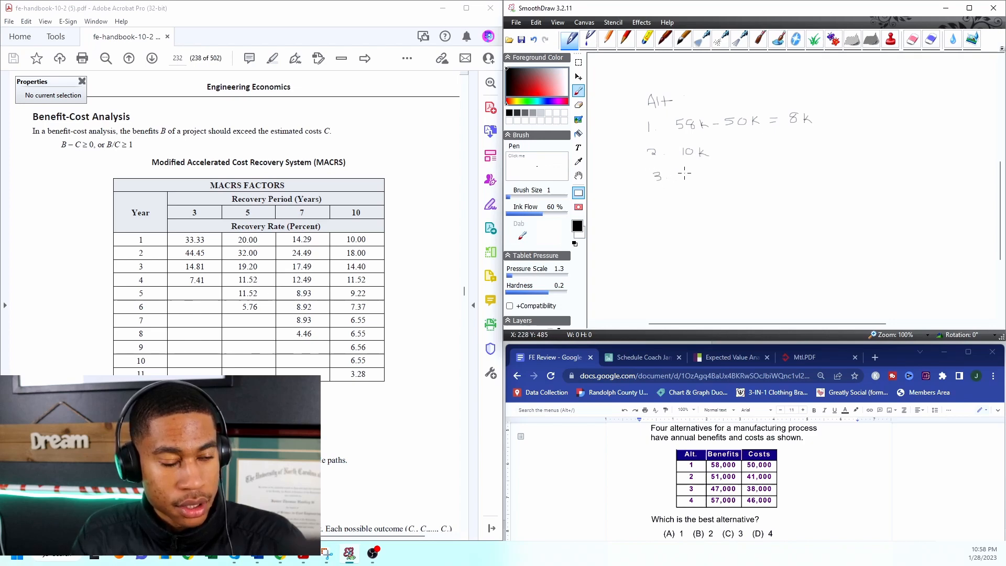
mouse_move(686, 172)
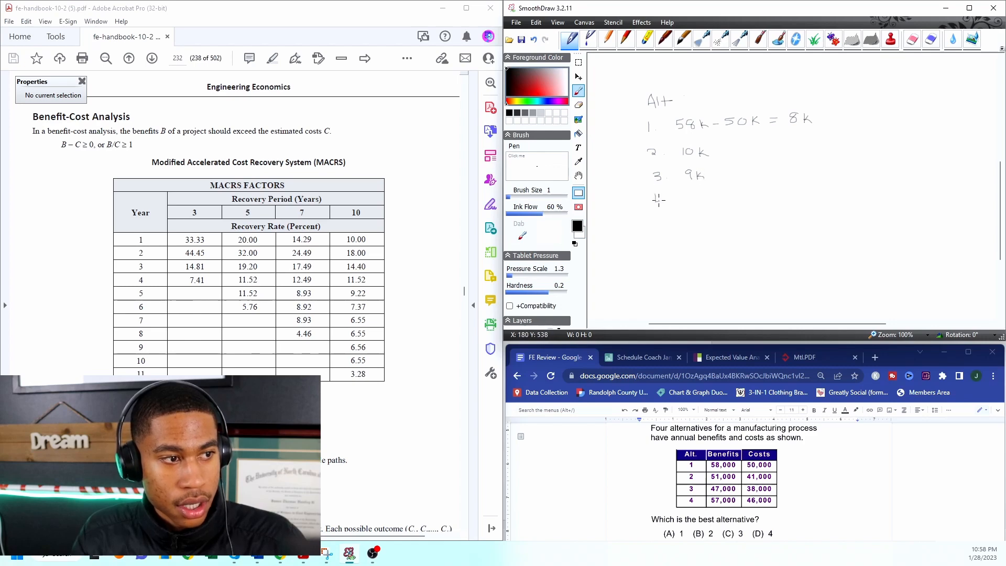
left_click(656, 198)
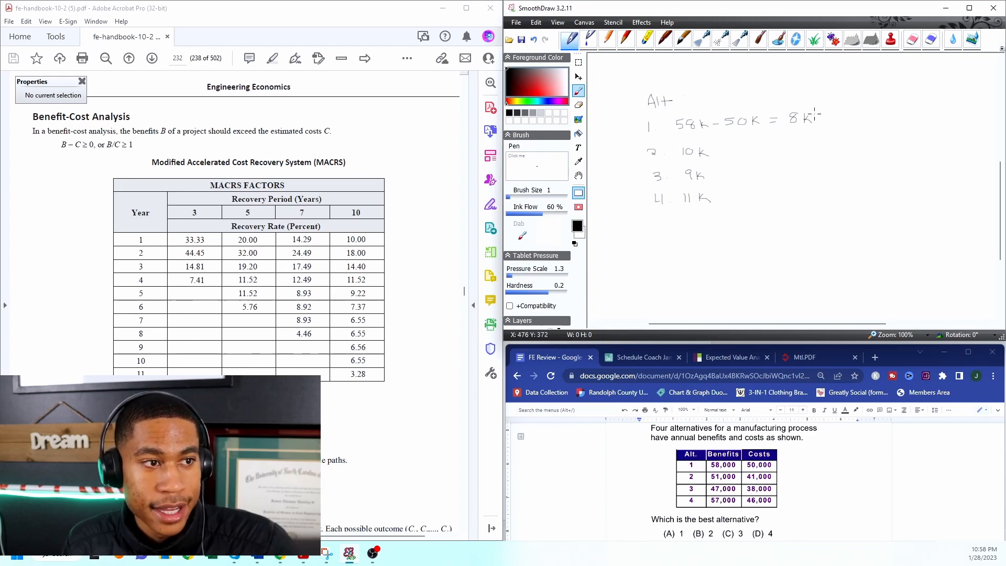
mouse_move(781, 163)
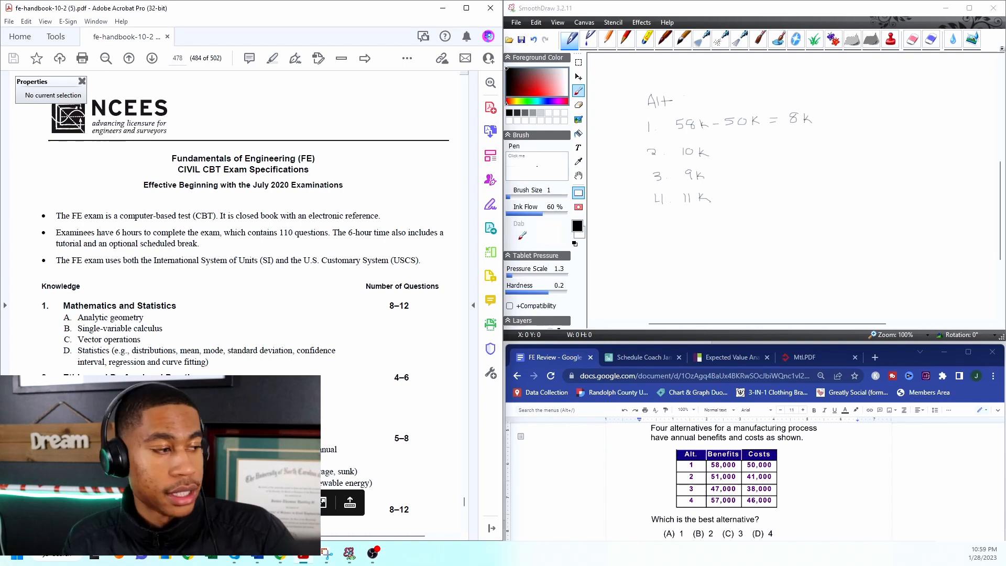
scroll("down", 3)
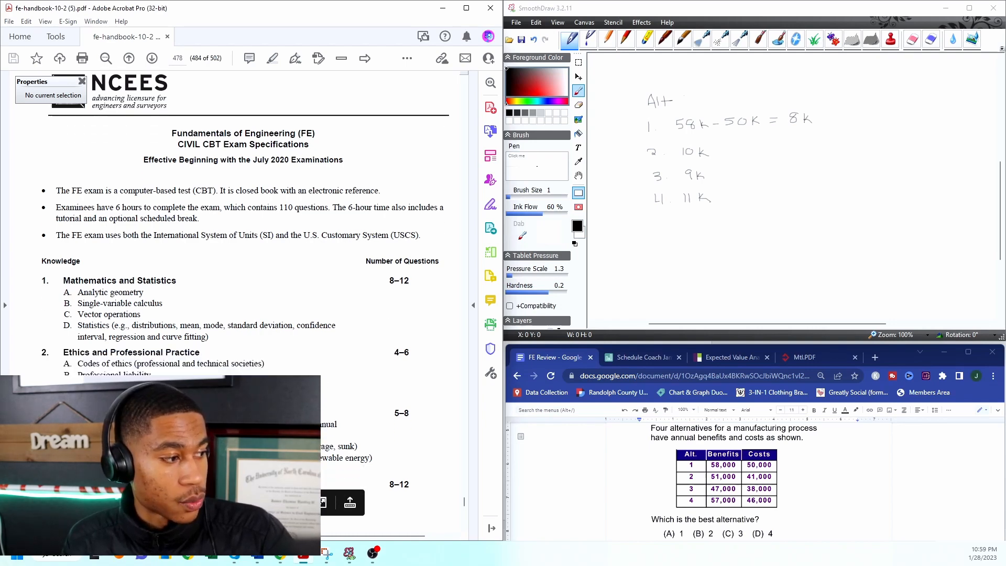
scroll("down", 3)
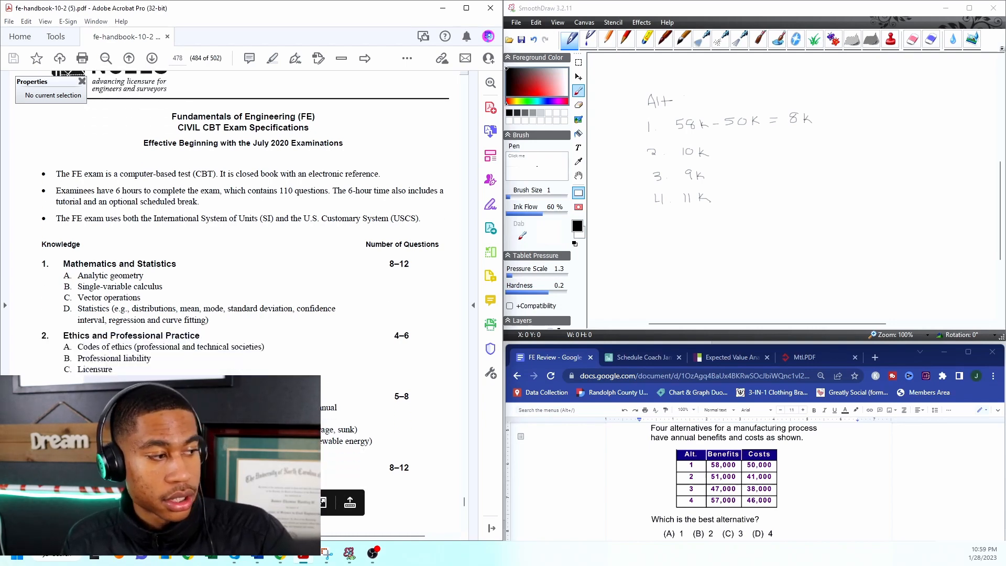